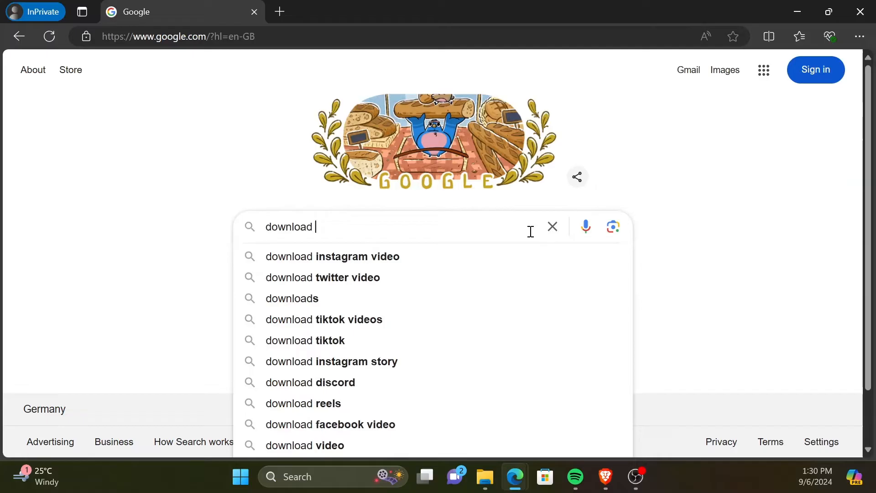
Step: Search Google for 'download linux mint'
{"action": "type", "text": "linux mi"}
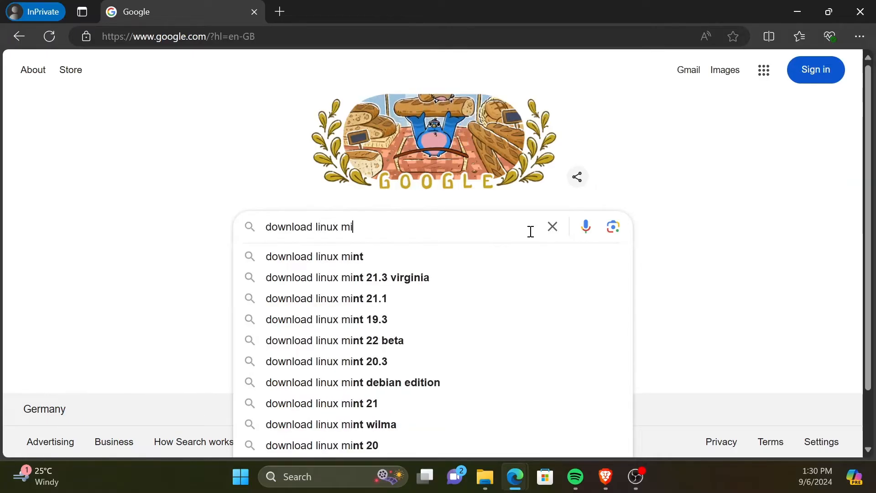
{"action": "left_click", "coordinate": [314, 255]}
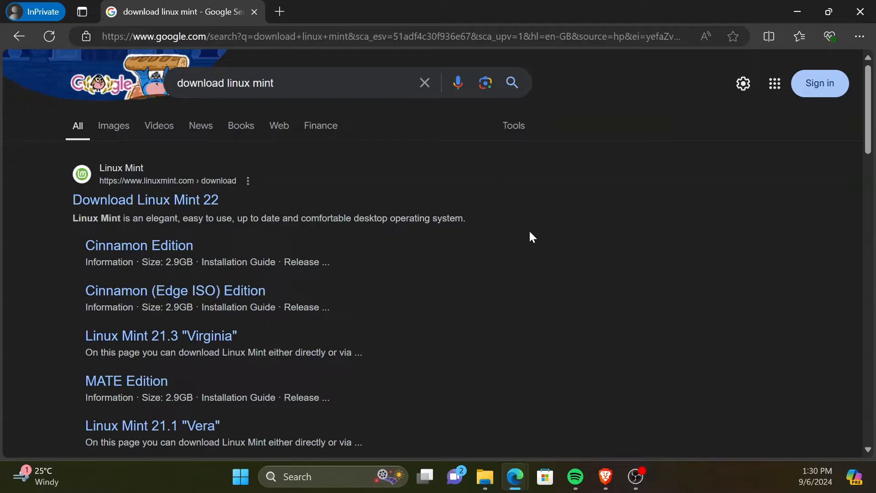
{"action": "mouse_move", "coordinate": [145, 200]}
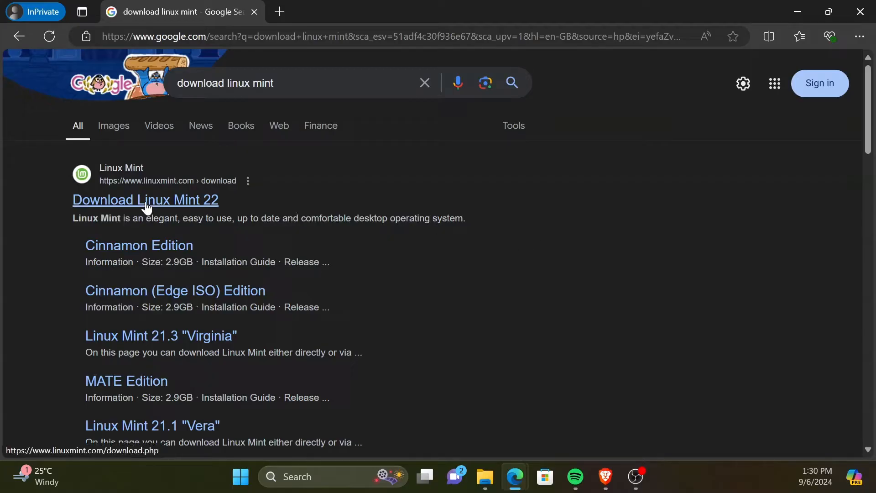
Step: Go to the Linux Mint 22 download page and reach the Cinnamon Edition section
{"action": "left_click", "coordinate": [145, 200]}
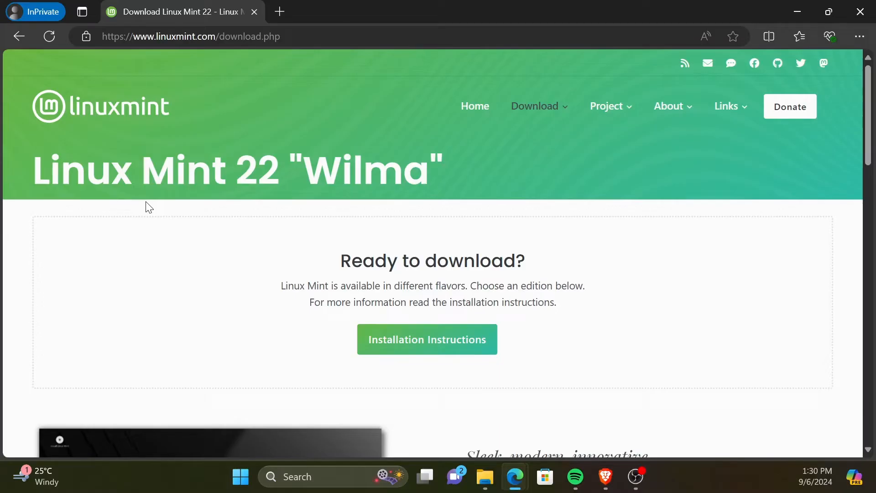
{"action": "scroll", "scroll_direction": "down", "scroll_amount": 3}
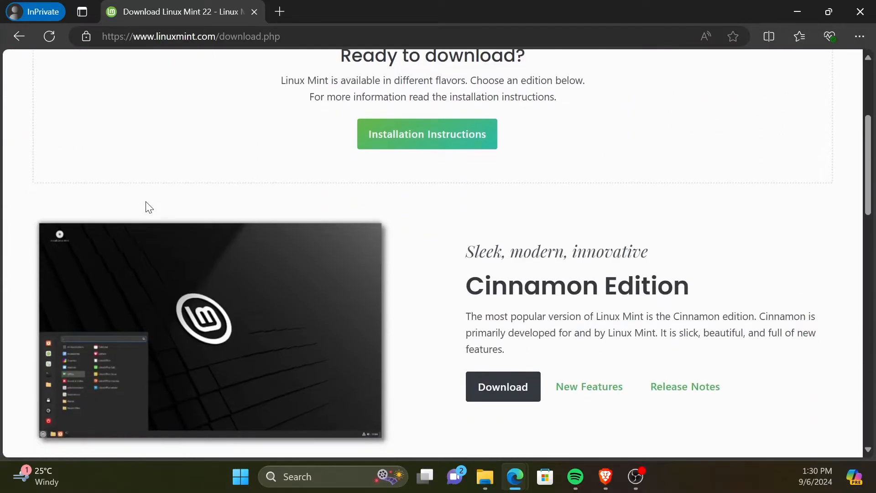
{"action": "scroll", "scroll_direction": "down", "scroll_amount": 3}
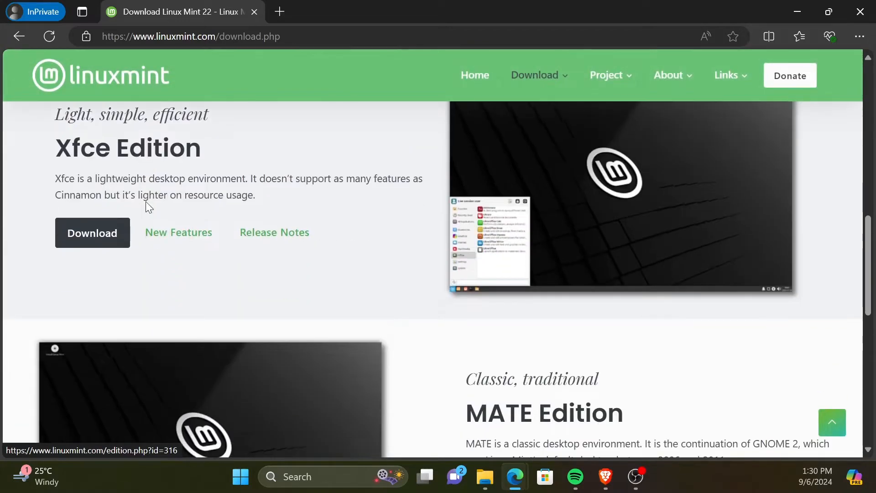
{"action": "scroll", "scroll_direction": "down", "scroll_amount": 3}
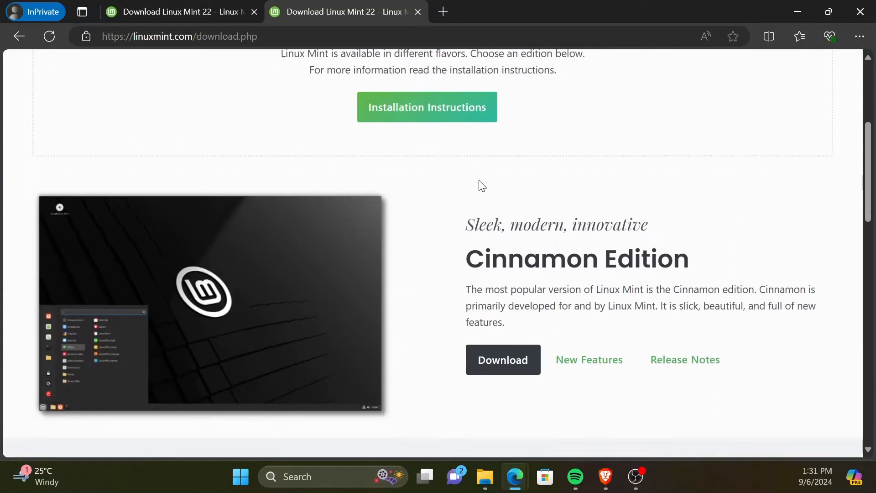
{"action": "scroll", "scroll_direction": "down", "scroll_amount": 3}
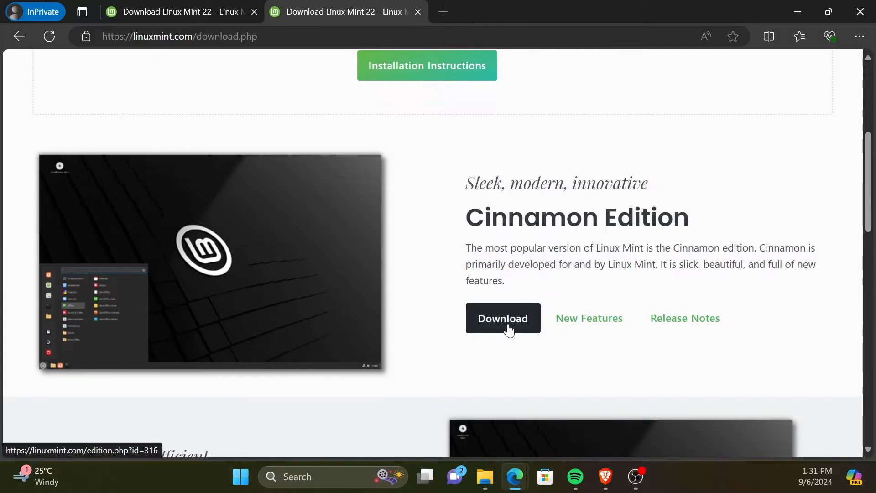
Step: Go to the Cinnamon Edition download page and reach the Download mirrors list
{"action": "left_click", "coordinate": [502, 317]}
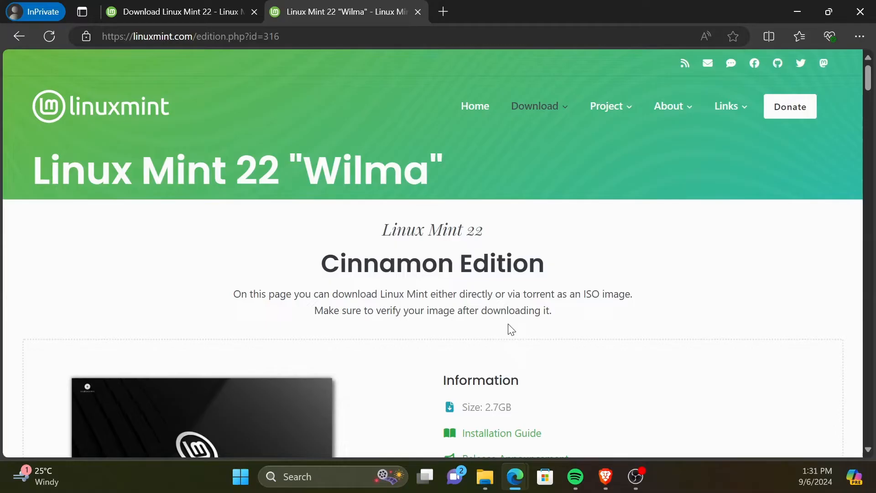
{"action": "scroll", "scroll_direction": "down", "scroll_amount": 3}
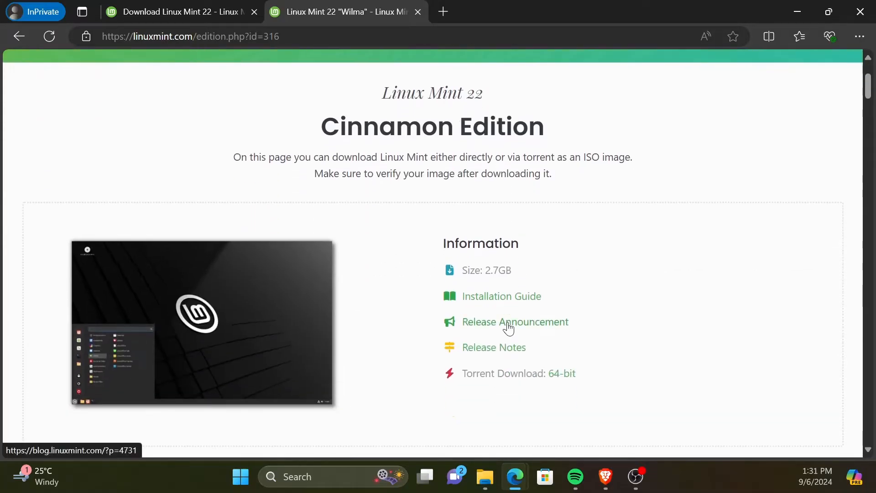
{"action": "scroll", "scroll_direction": "down", "scroll_amount": 3}
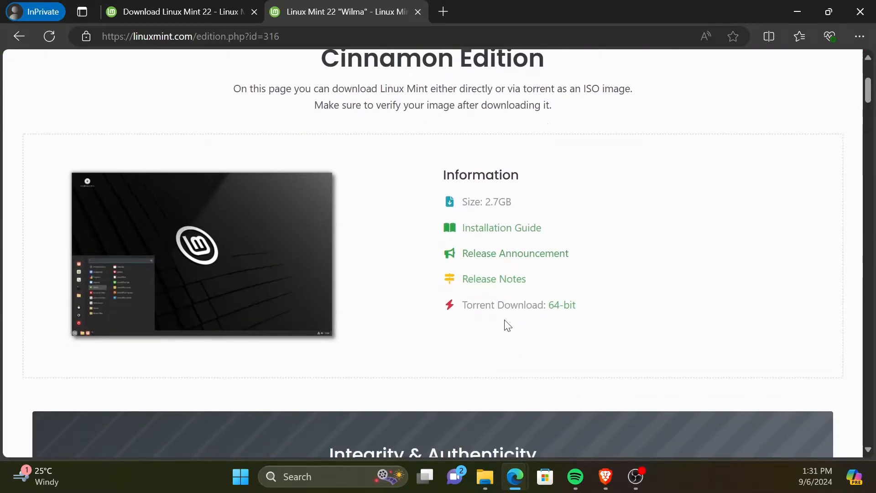
{"action": "scroll", "scroll_direction": "down", "scroll_amount": 3}
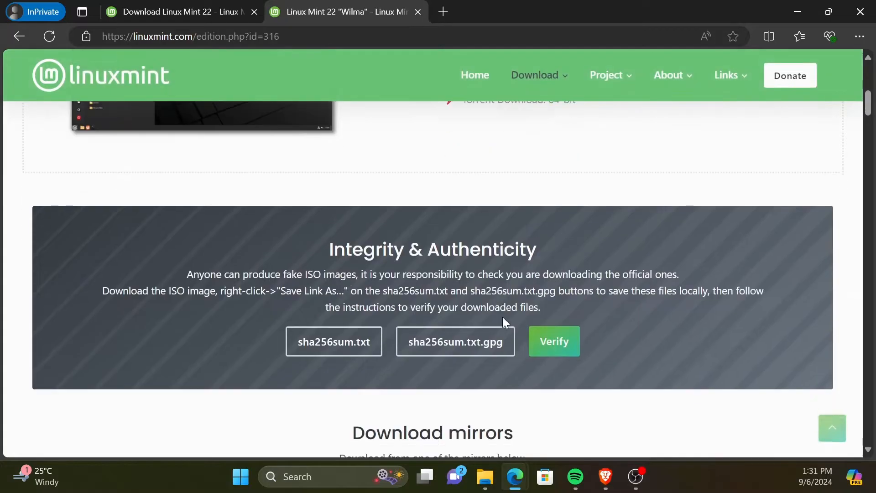
{"action": "scroll", "scroll_direction": "down", "scroll_amount": 3}
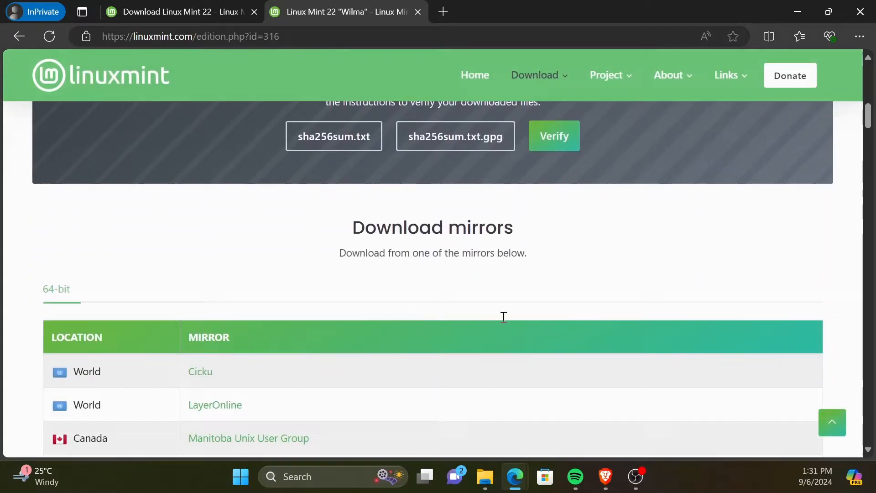
{"action": "scroll", "scroll_direction": "down", "scroll_amount": 3}
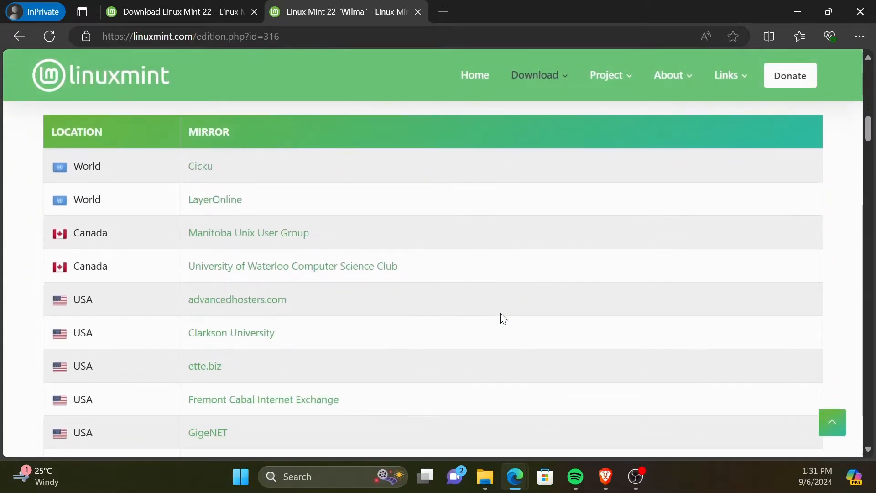
{"action": "scroll", "scroll_direction": "down", "scroll_amount": 3}
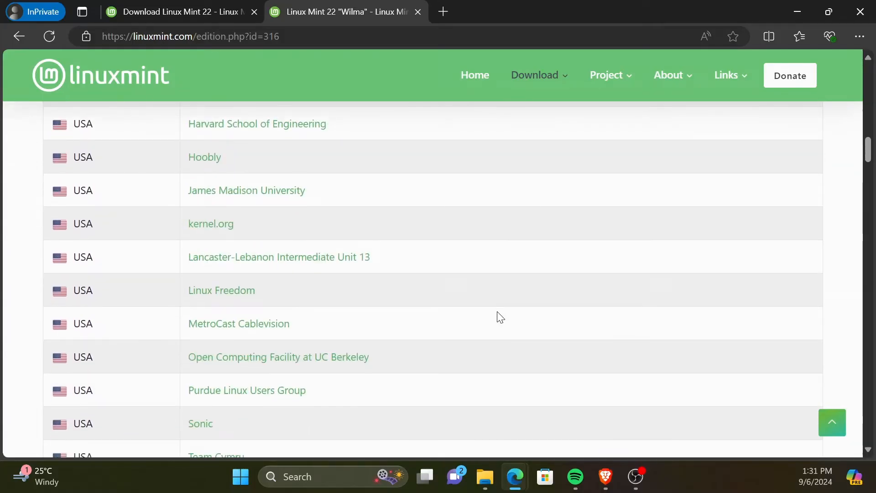
{"action": "scroll", "scroll_direction": "up", "scroll_amount": 3}
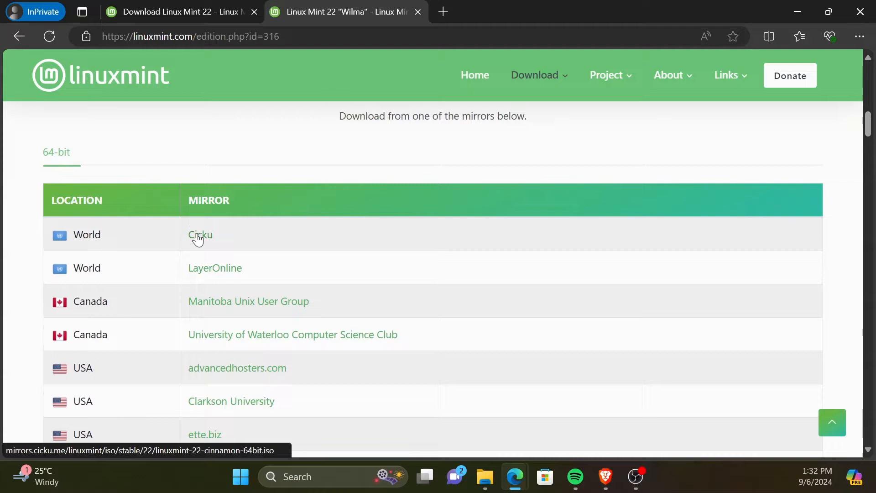
Step: Start downloading the Cinnamon 64-bit ISO from the Cicku mirror
{"action": "left_click", "coordinate": [200, 235]}
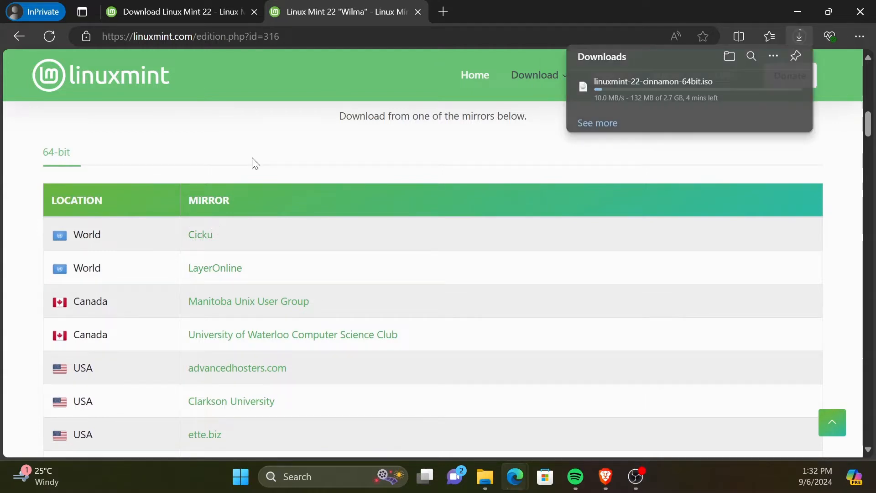
{"action": "scroll", "scroll_direction": "down", "scroll_amount": 3}
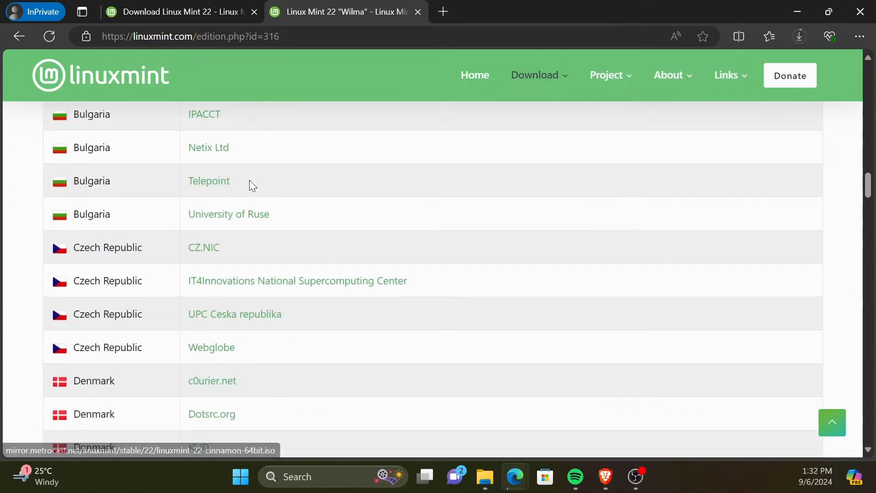
{"action": "scroll", "scroll_direction": "down", "scroll_amount": 3}
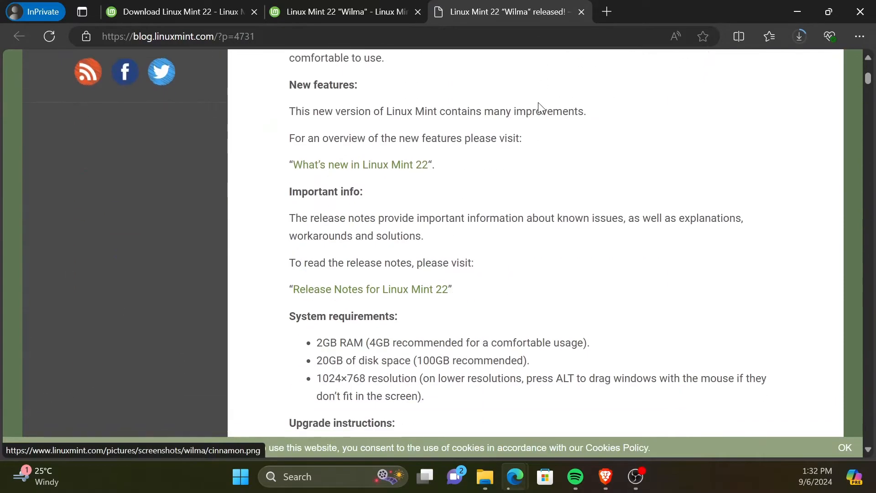
Step: Review the System requirements section of the Linux Mint 22 release announcement
{"action": "scroll", "scroll_direction": "down", "scroll_amount": 3}
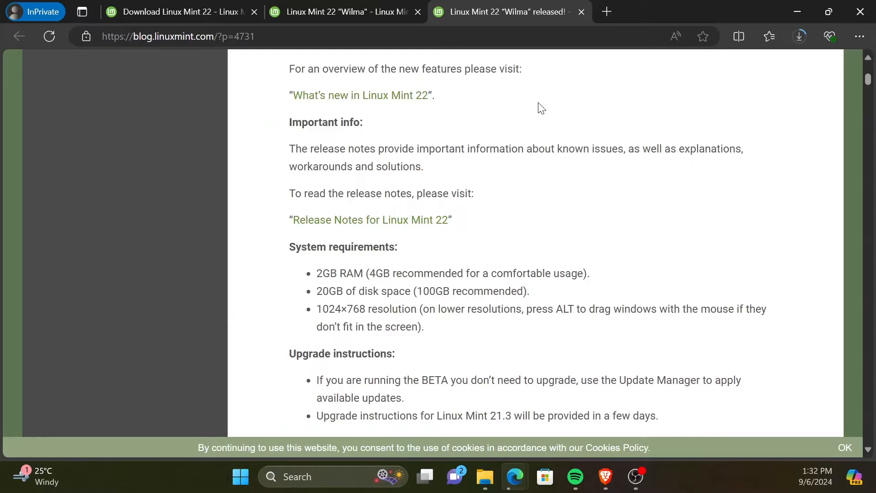
{"action": "scroll", "scroll_direction": "up", "scroll_amount": 3}
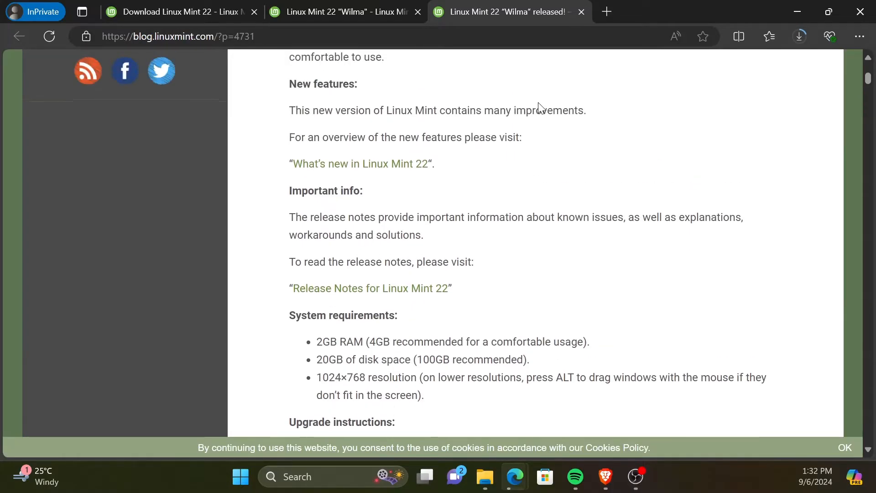
{"action": "scroll", "scroll_direction": "down", "scroll_amount": 3}
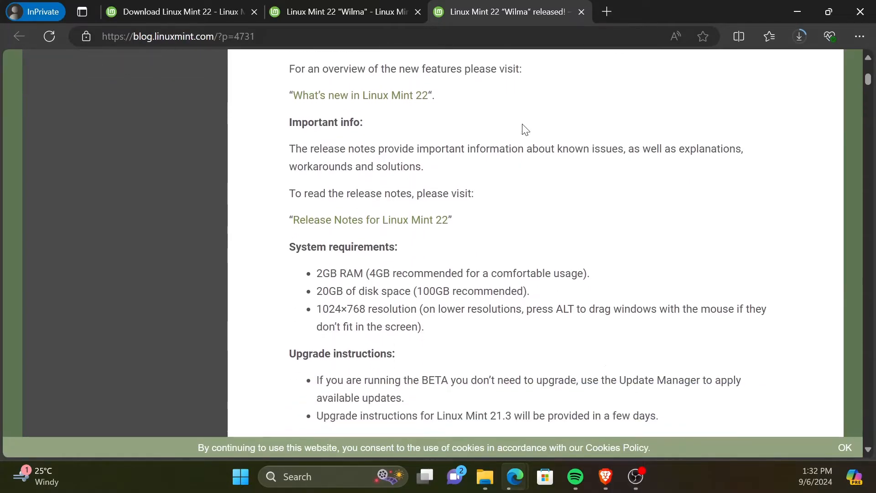
{"action": "double_click", "coordinate": [307, 247]}
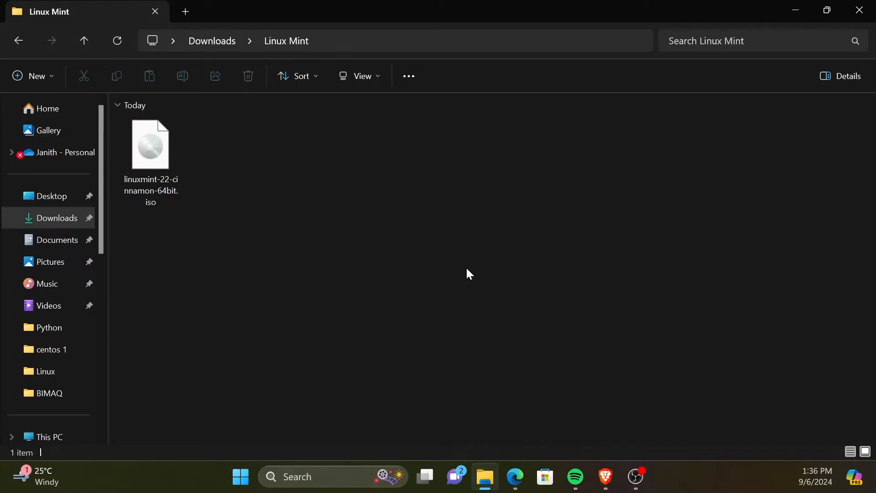
Step: Show the Downloads > Linux Mint folder holding linuxmint-22-cinnamon-64bit.iso
{"action": "left_click", "coordinate": [649, 476]}
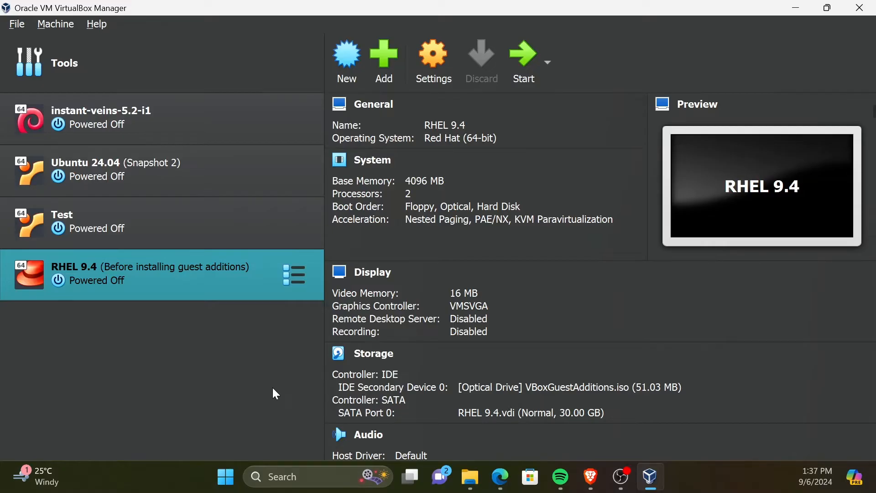
{"action": "mouse_move", "coordinate": [272, 392]}
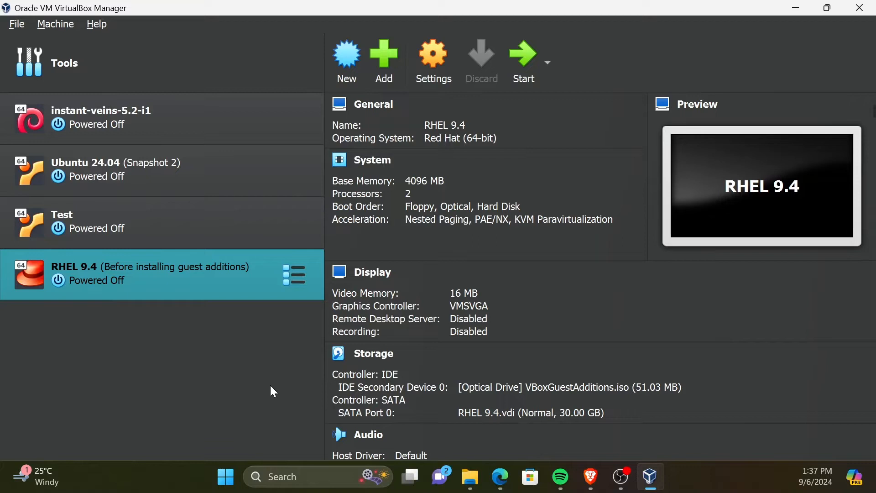
Step: Bring up the Machine menu in VirtualBox Manager
{"action": "left_click", "coordinate": [54, 23]}
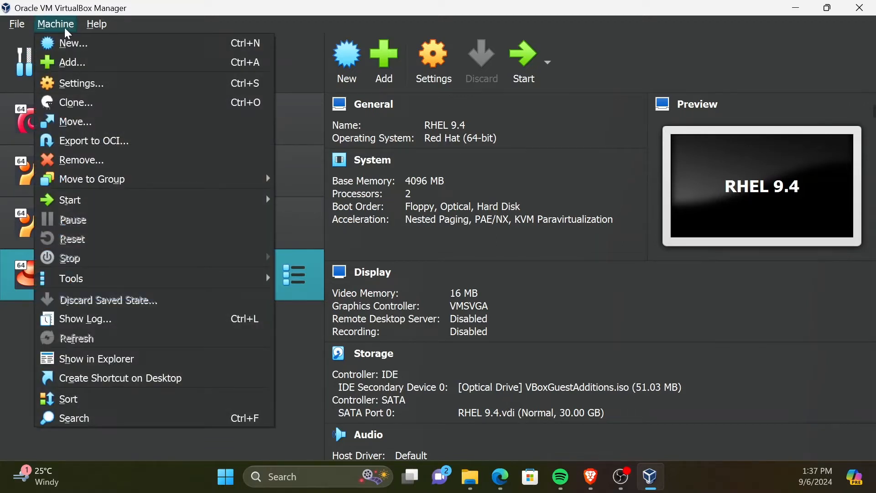
{"action": "mouse_move", "coordinate": [103, 50]}
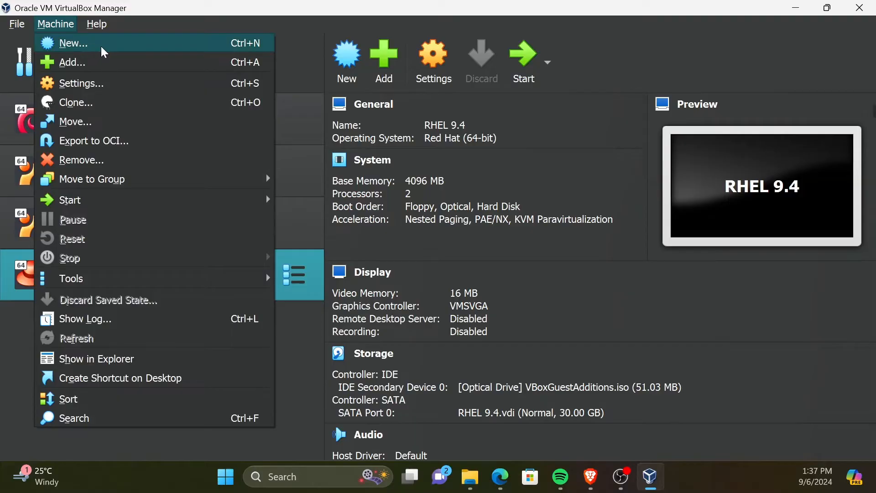
Step: Start a new virtual machine named Linux Mint and show its folder choices
{"action": "left_click", "coordinate": [73, 43]}
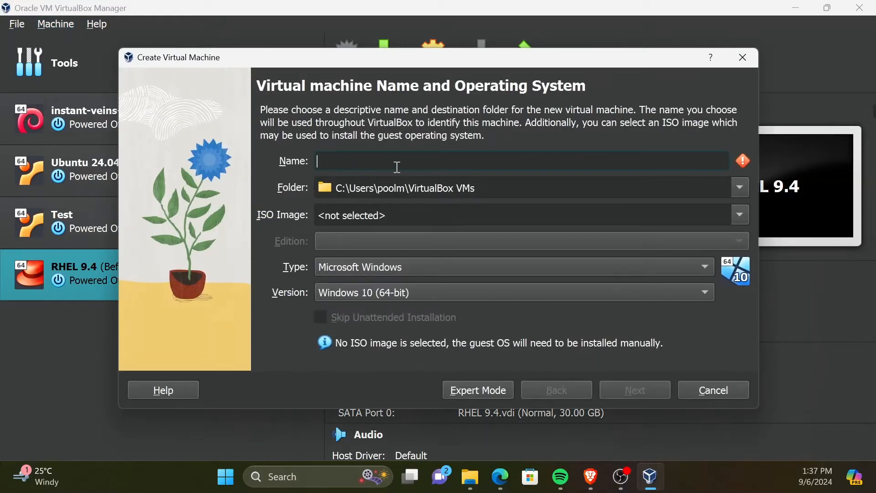
{"action": "mouse_move", "coordinate": [450, 162]}
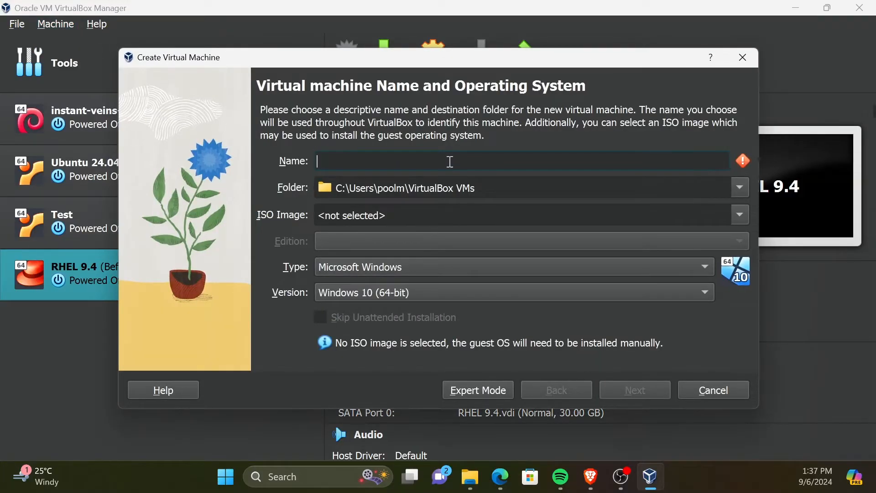
{"action": "type", "text": "Linux Mint"}
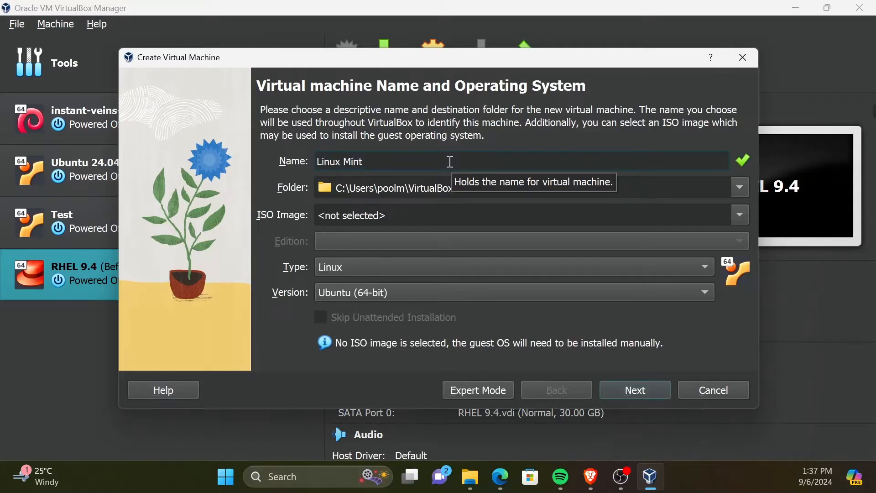
{"action": "mouse_move", "coordinate": [572, 211]}
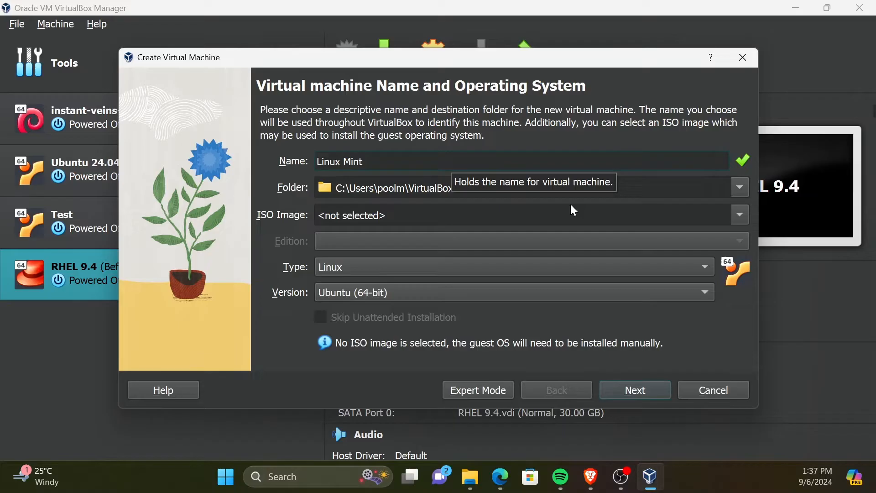
{"action": "left_click", "coordinate": [739, 187]}
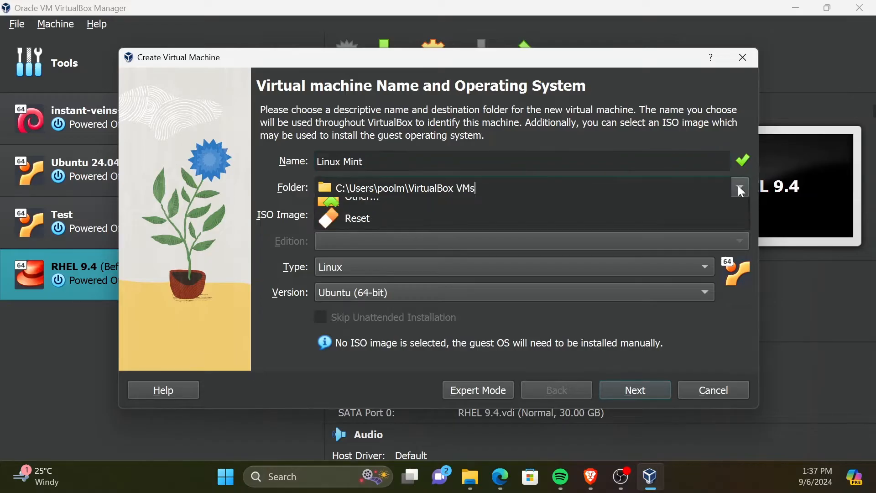
{"action": "left_click", "coordinate": [739, 187]}
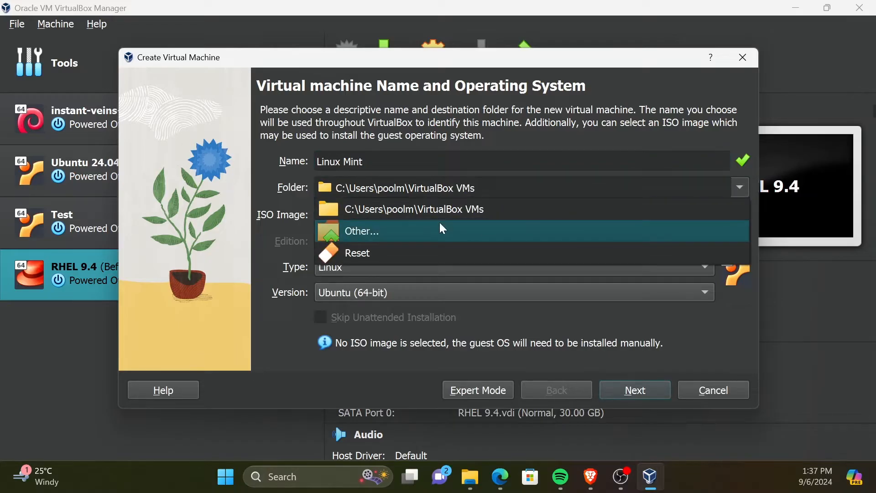
Step: Create a new folder Mint under G:\VM and use it as the machine's location
{"action": "left_click", "coordinate": [362, 231]}
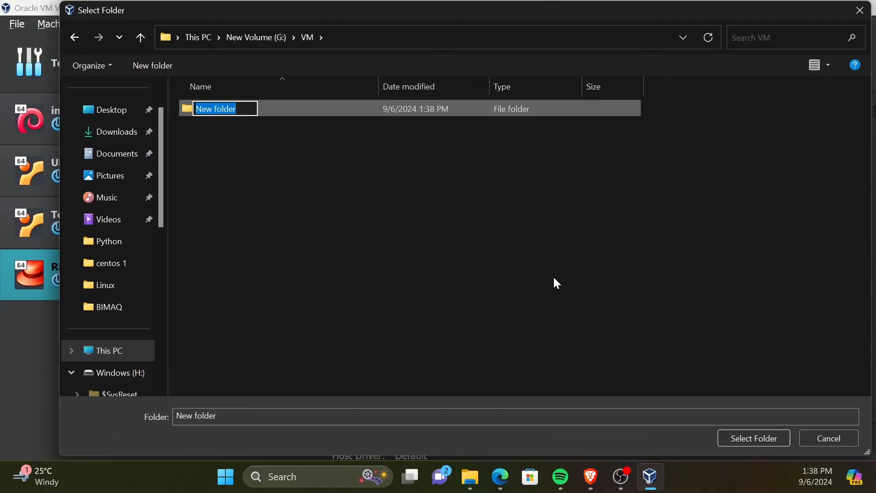
{"action": "type", "text": "Mint"}
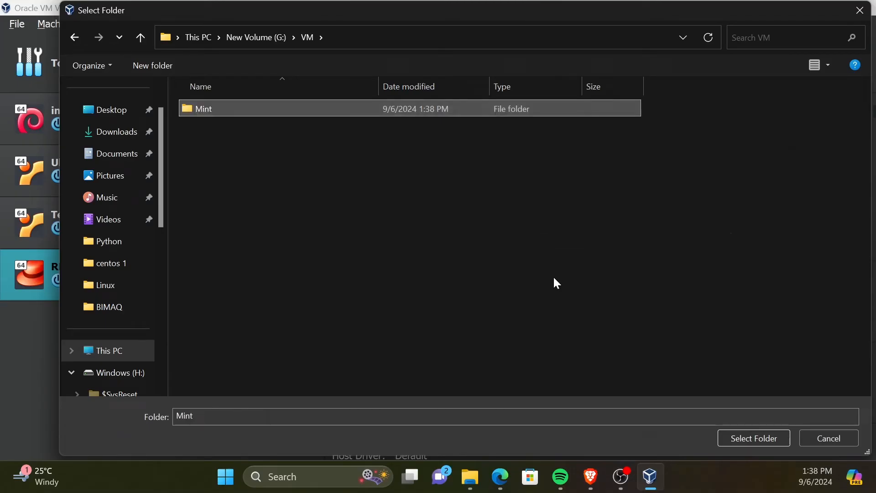
{"action": "double_click", "coordinate": [202, 109]}
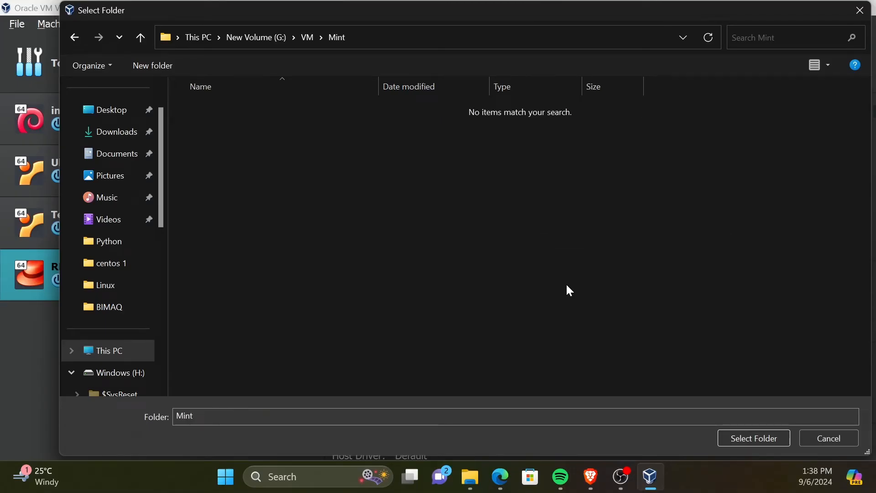
{"action": "left_click", "coordinate": [753, 437]}
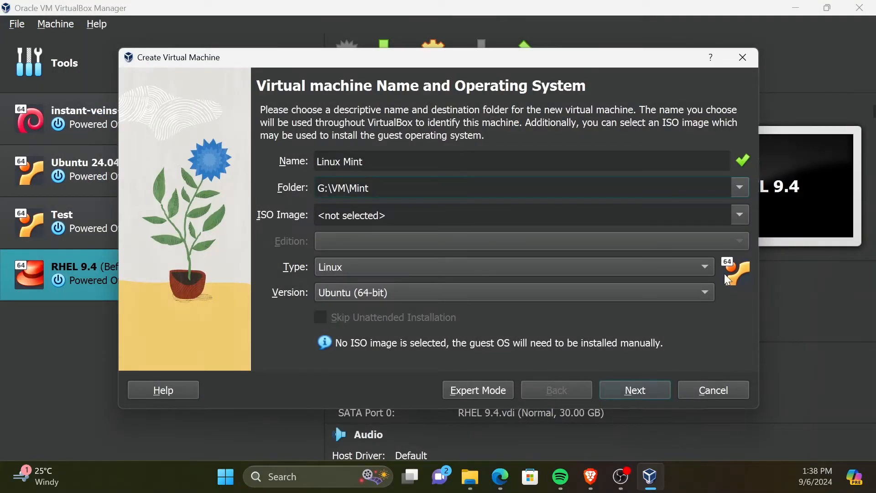
Step: Attach linuxmint-22-cinnamon-64bit.iso and skip the unattended installation
{"action": "left_click", "coordinate": [739, 216]}
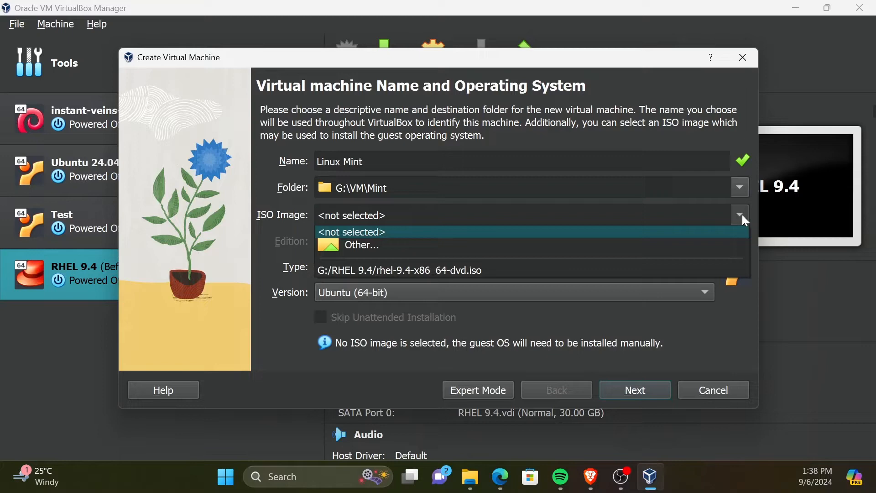
{"action": "mouse_move", "coordinate": [598, 245]}
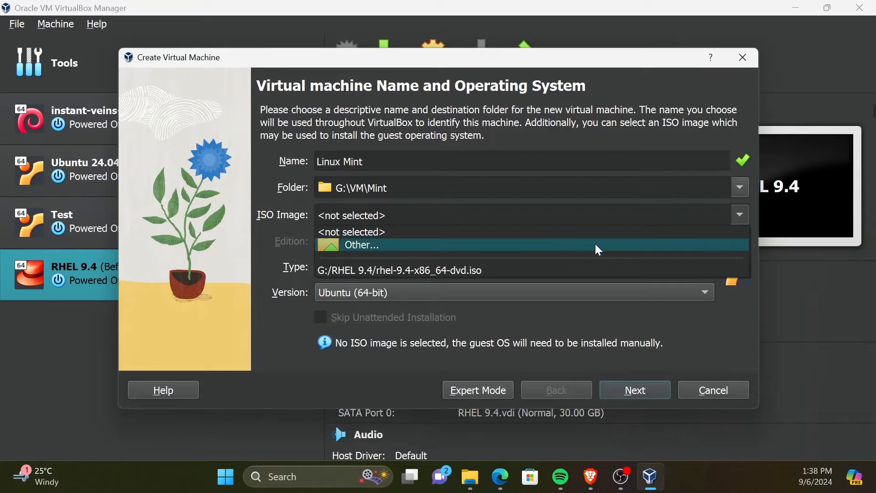
{"action": "left_click", "coordinate": [362, 245]}
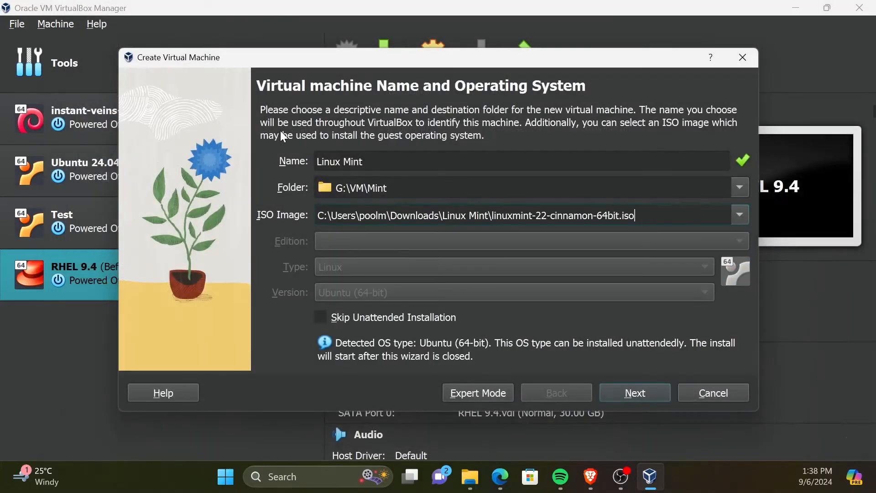
{"action": "mouse_move", "coordinate": [271, 288]}
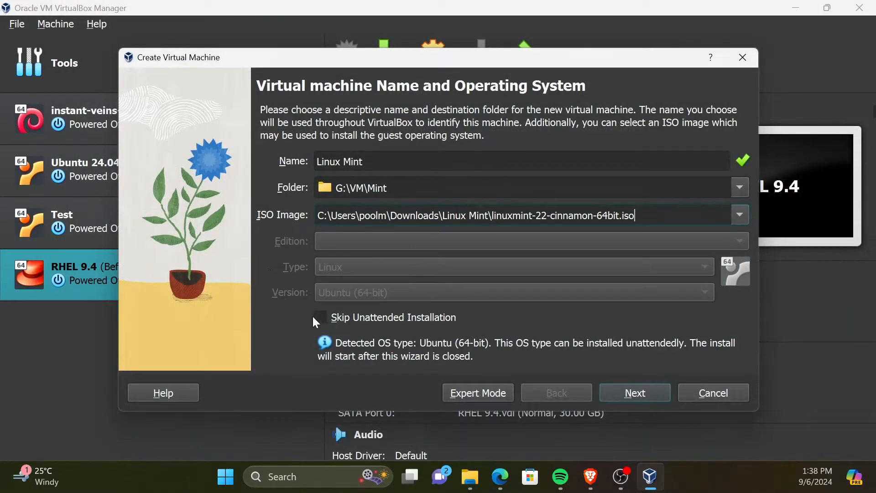
{"action": "mouse_move", "coordinate": [320, 317]}
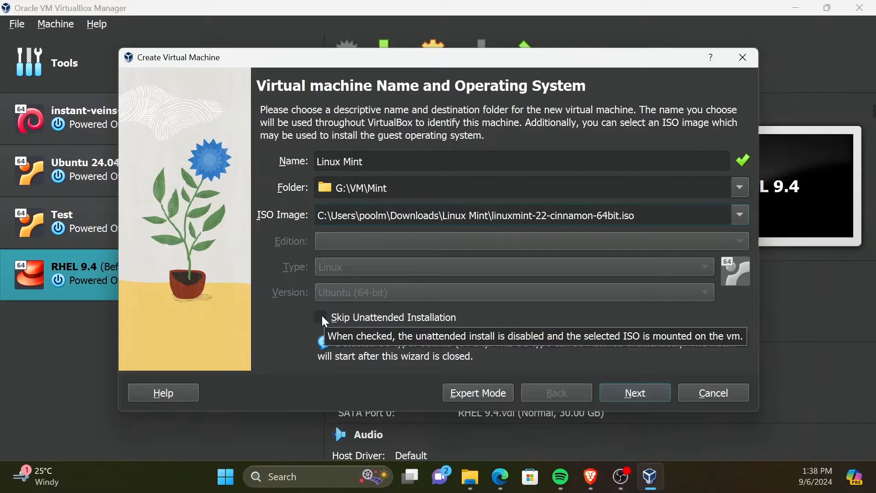
{"action": "left_click", "coordinate": [322, 316]}
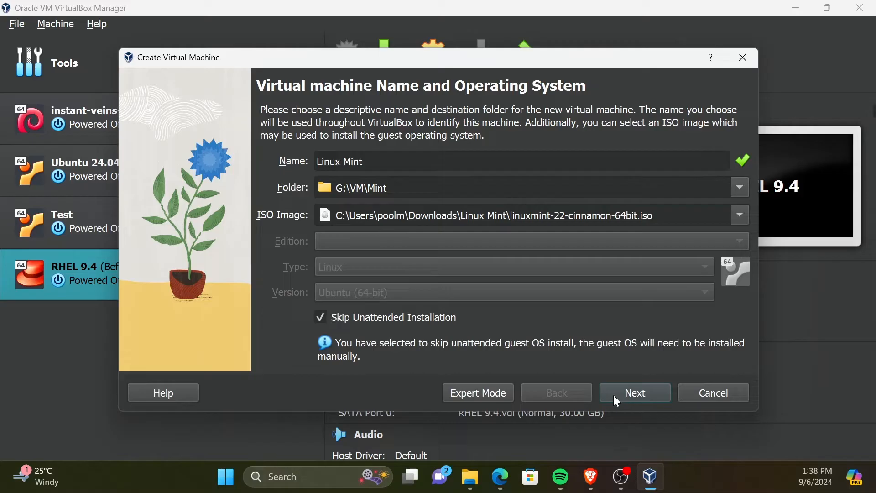
{"action": "mouse_move", "coordinate": [635, 393]}
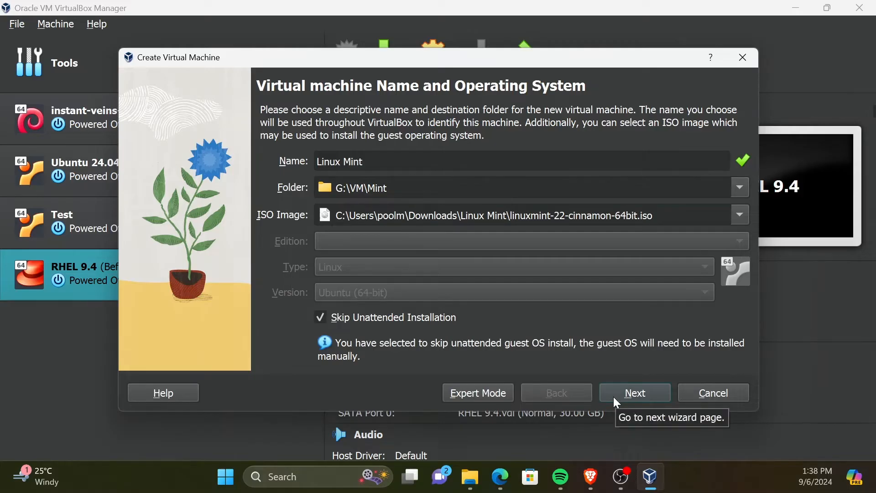
Step: Keep 2048 MB memory, set 2 processors, and proceed to the virtual hard disk page
{"action": "left_click", "coordinate": [634, 393]}
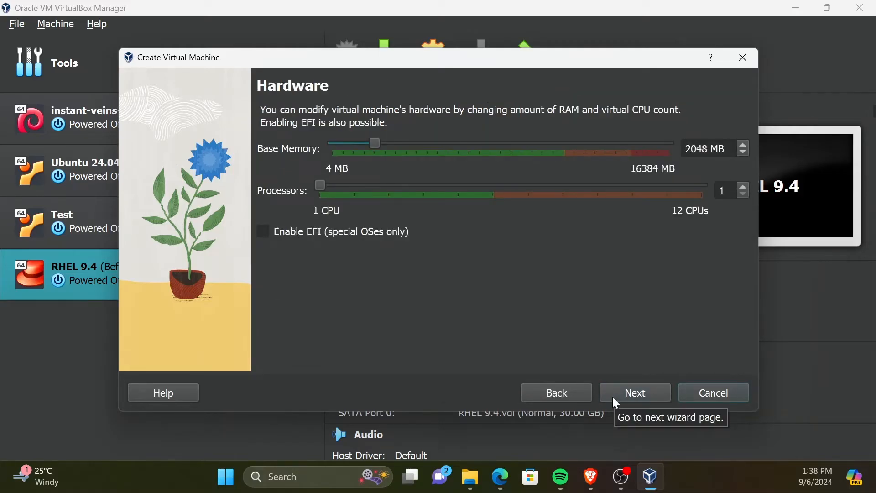
{"action": "mouse_move", "coordinate": [575, 328]}
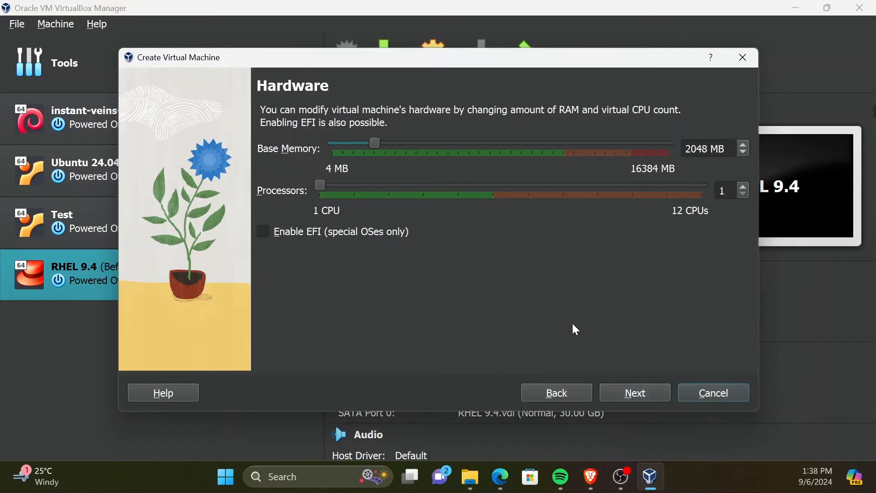
{"action": "mouse_move", "coordinate": [706, 166]}
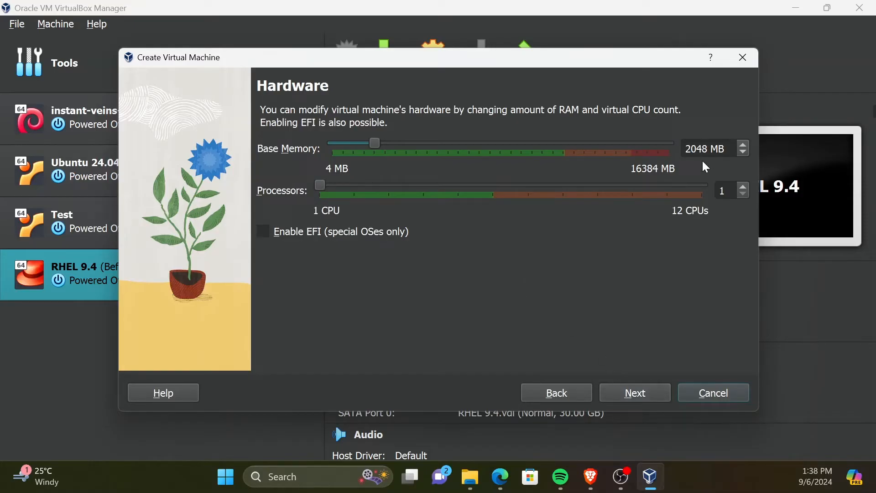
{"action": "left_click_drag", "start_coordinate": [319, 186], "coordinate": [355, 185]}
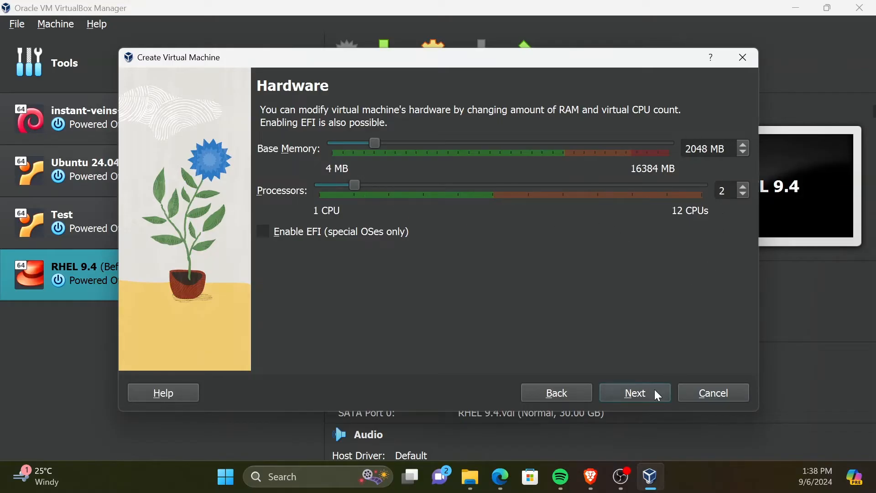
{"action": "left_click", "coordinate": [634, 393]}
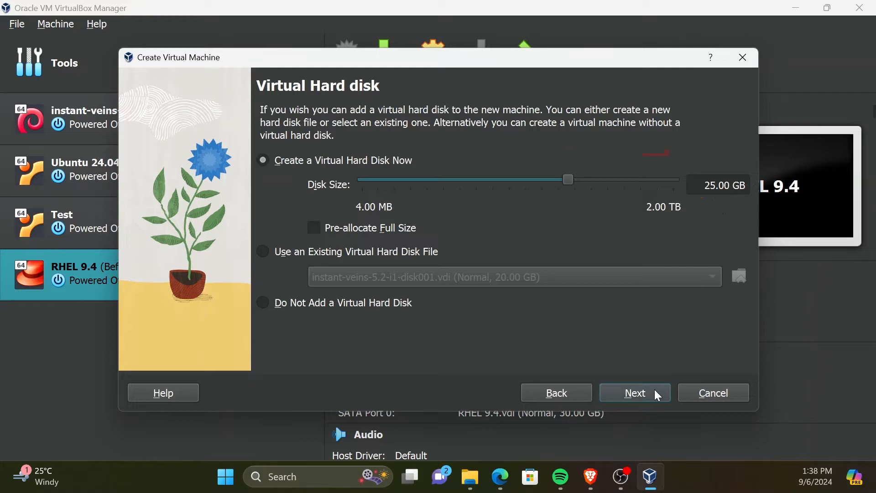
{"action": "mouse_move", "coordinate": [716, 200]}
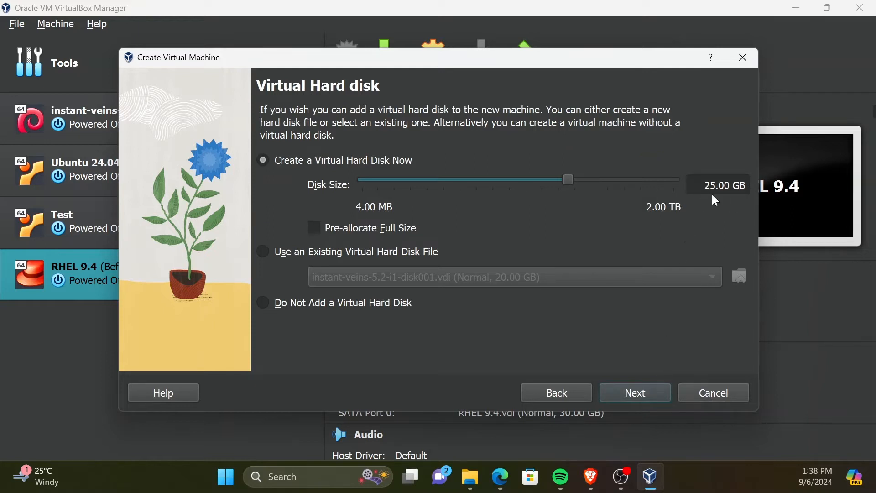
{"action": "mouse_move", "coordinate": [698, 229]}
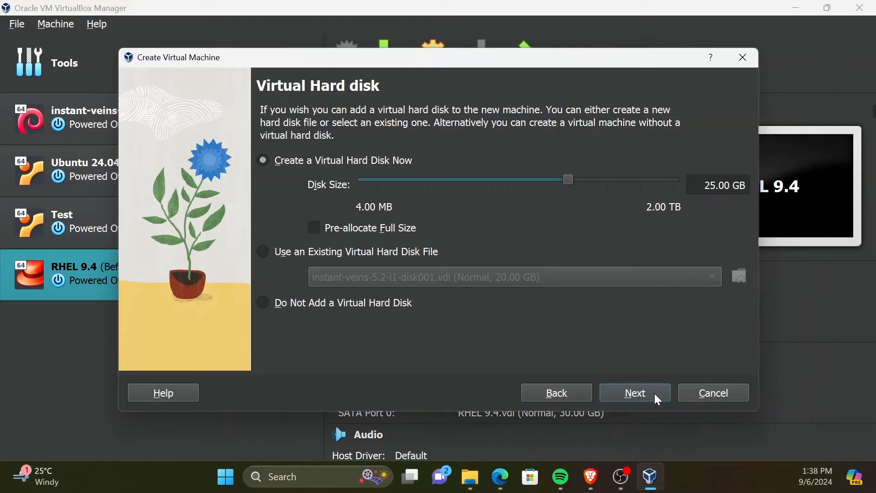
{"action": "mouse_move", "coordinate": [635, 393]}
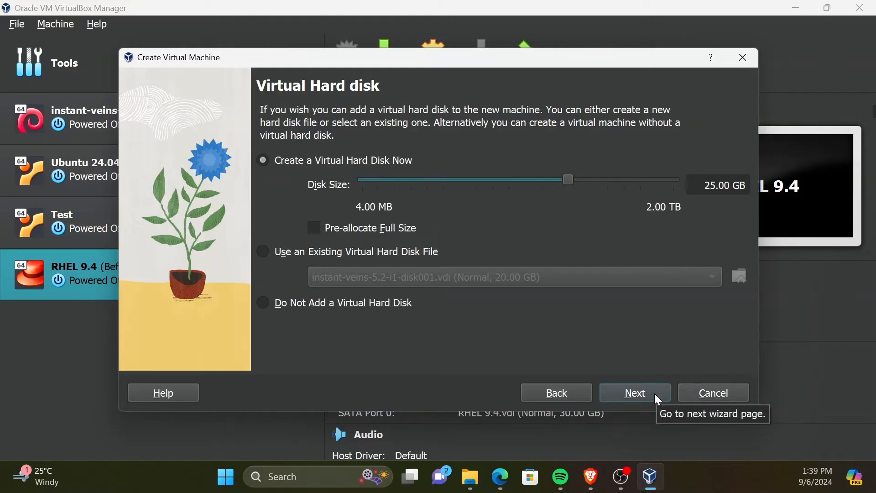
Step: Review the summary and finish creating the Linux Mint VM (2048 MB, 2 CPUs, 25 GB disk)
{"action": "left_click", "coordinate": [635, 393]}
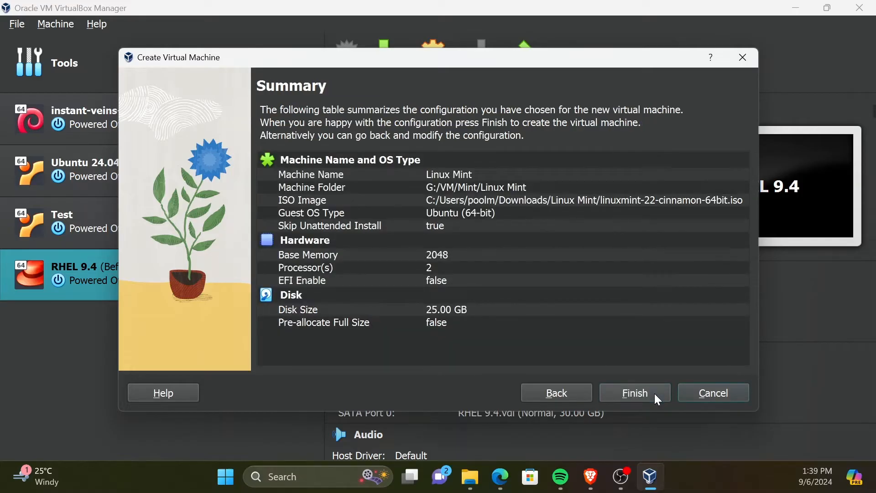
{"action": "mouse_move", "coordinate": [635, 393]}
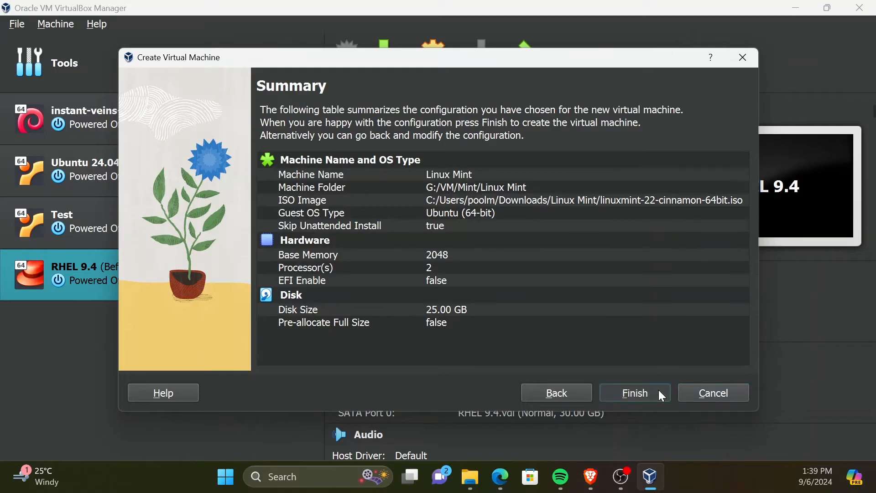
{"action": "left_click", "coordinate": [634, 393]}
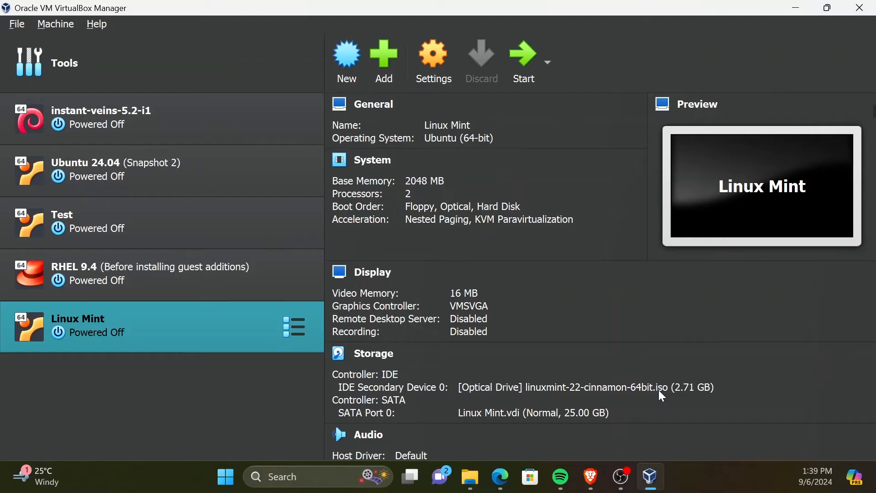
{"action": "mouse_move", "coordinate": [583, 402]}
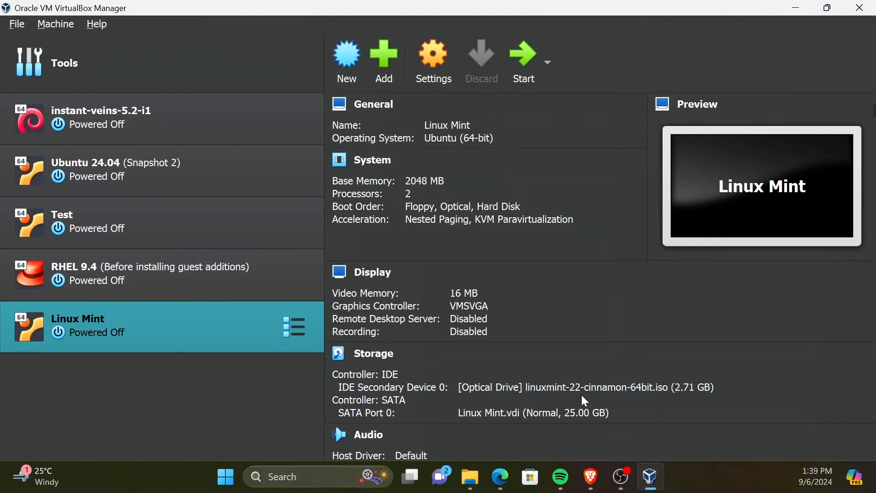
{"action": "mouse_move", "coordinate": [198, 343]}
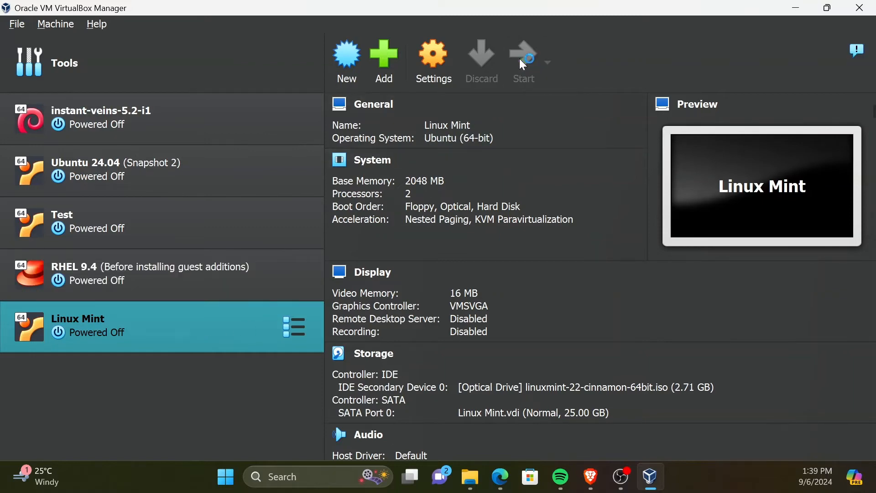
{"action": "left_click", "coordinate": [524, 56]}
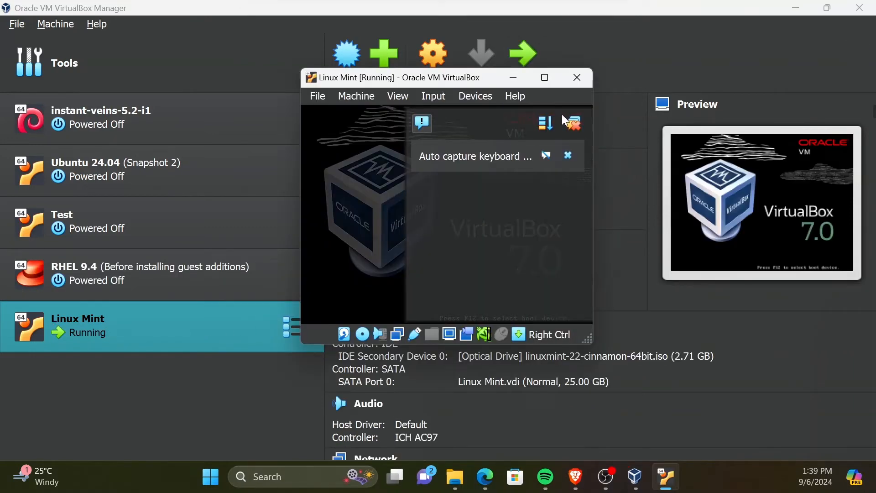
{"action": "left_click", "coordinate": [544, 77]}
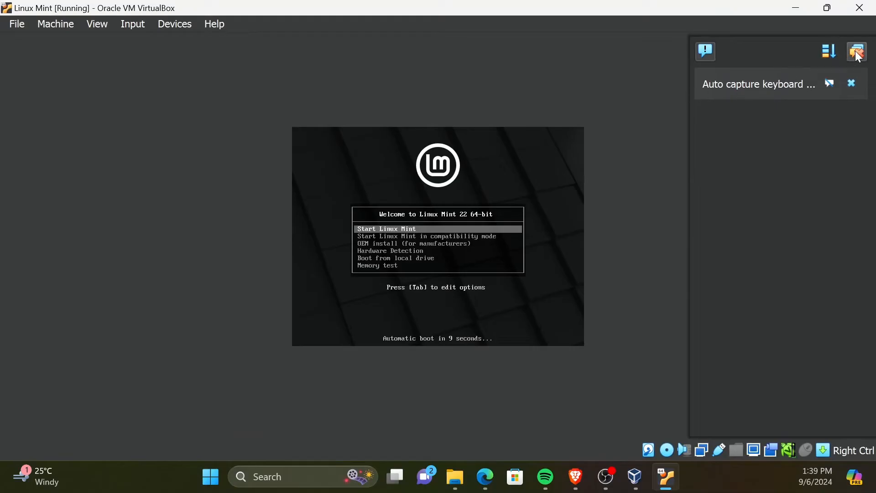
{"action": "left_click", "coordinate": [855, 51]}
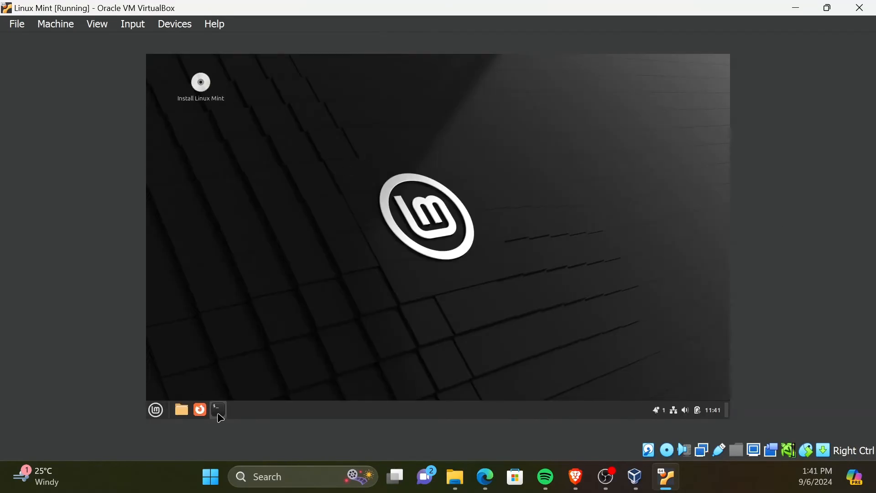
{"action": "mouse_move", "coordinate": [217, 409]}
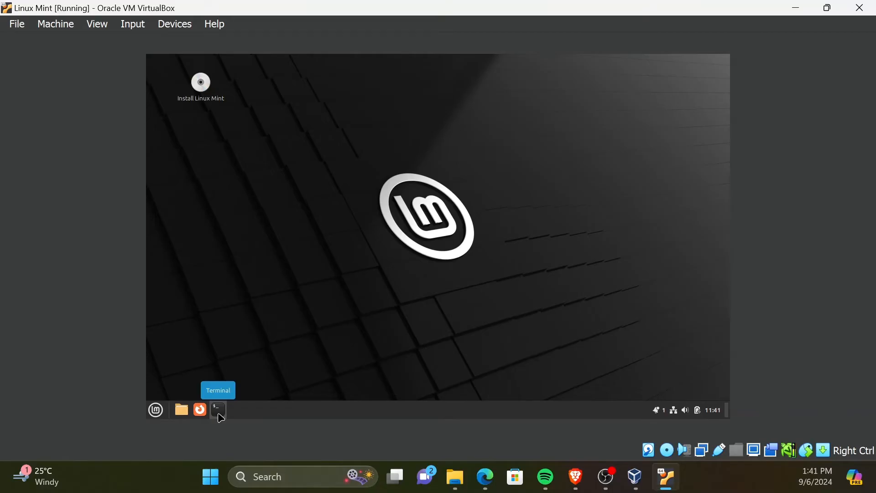
{"action": "left_click", "coordinate": [156, 410]}
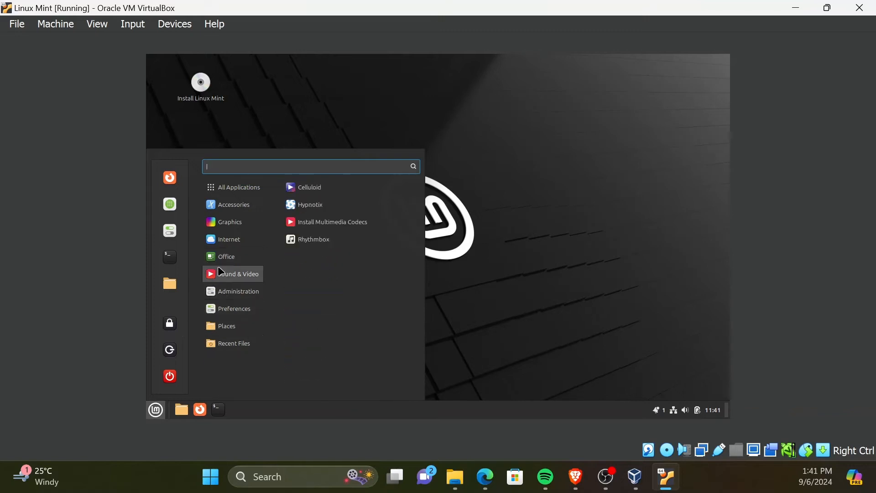
{"action": "left_click", "coordinate": [238, 186]}
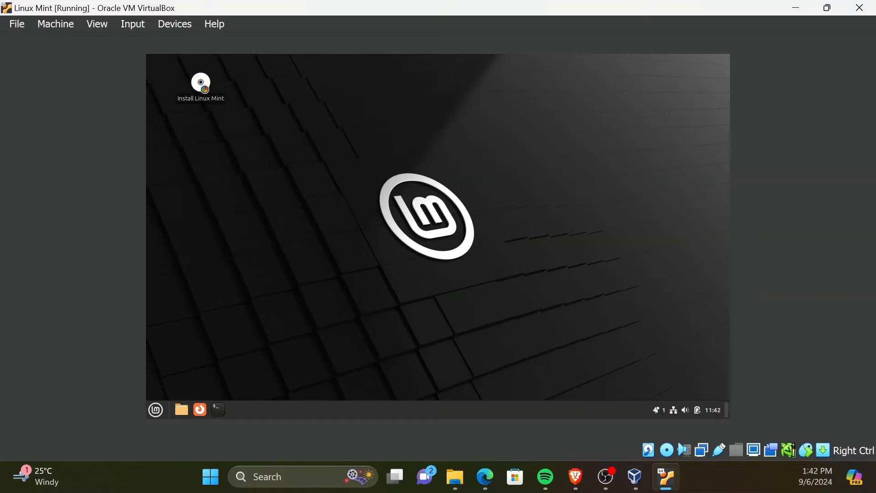
Step: Launch Install Linux Mint and keep English language and the English (US) keyboard
{"action": "double_click", "coordinate": [200, 82]}
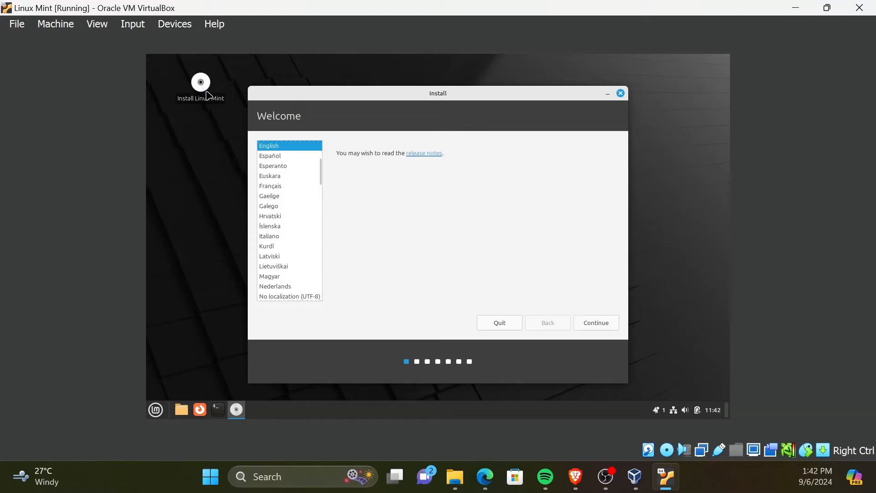
{"action": "mouse_move", "coordinate": [315, 171]}
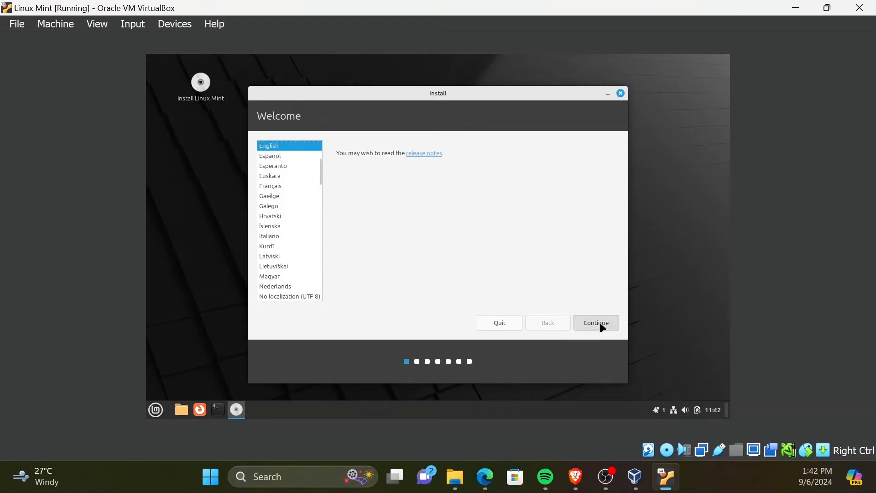
{"action": "left_click", "coordinate": [596, 322]}
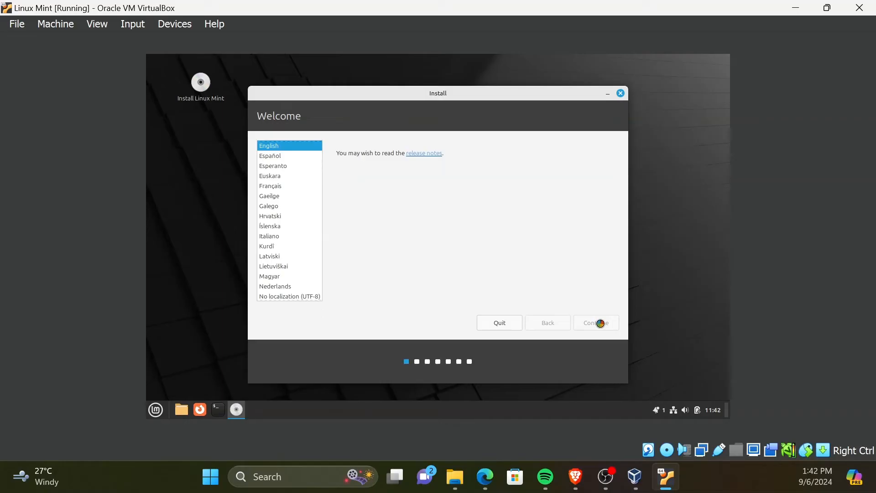
{"action": "left_click", "coordinate": [597, 323]}
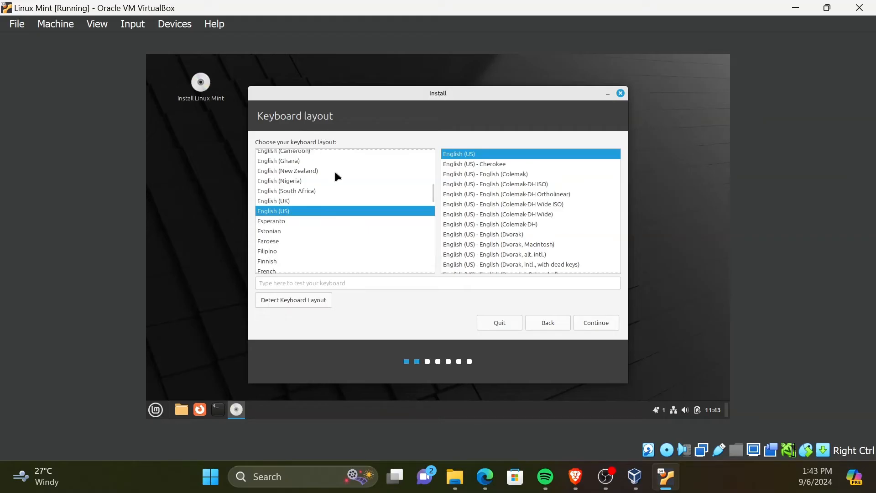
{"action": "mouse_move", "coordinate": [592, 329]}
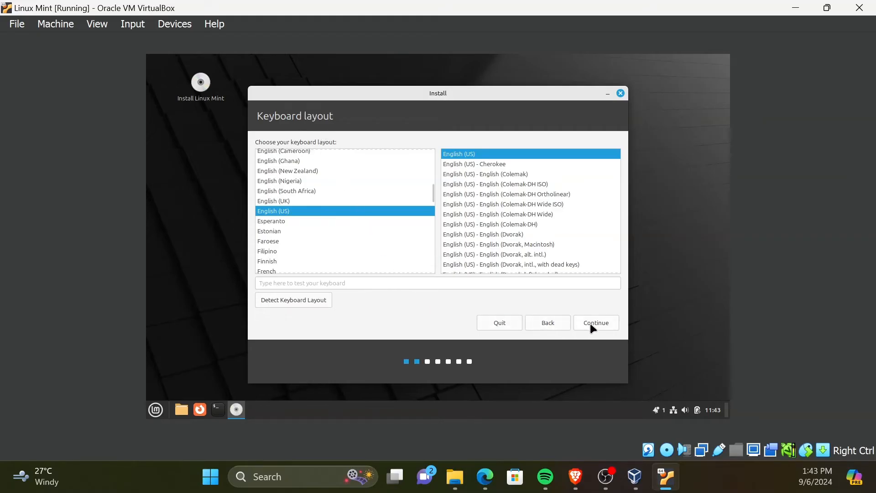
{"action": "left_click", "coordinate": [596, 322]}
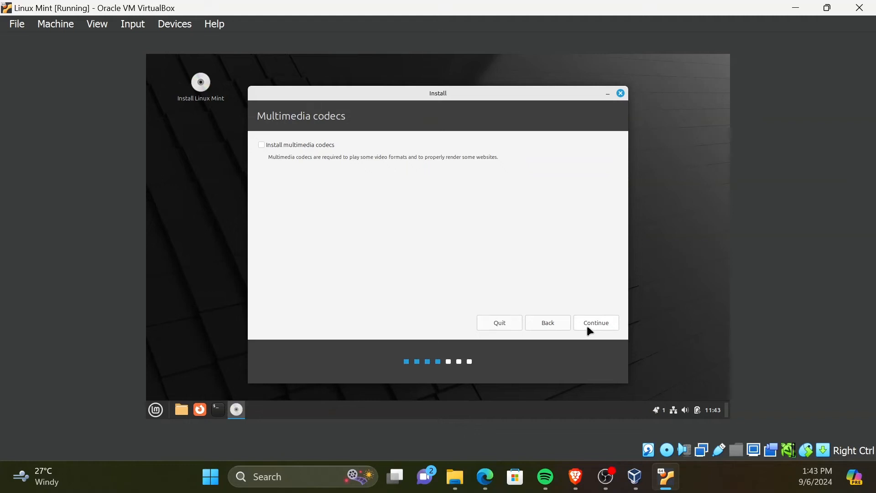
{"action": "mouse_move", "coordinate": [268, 163]}
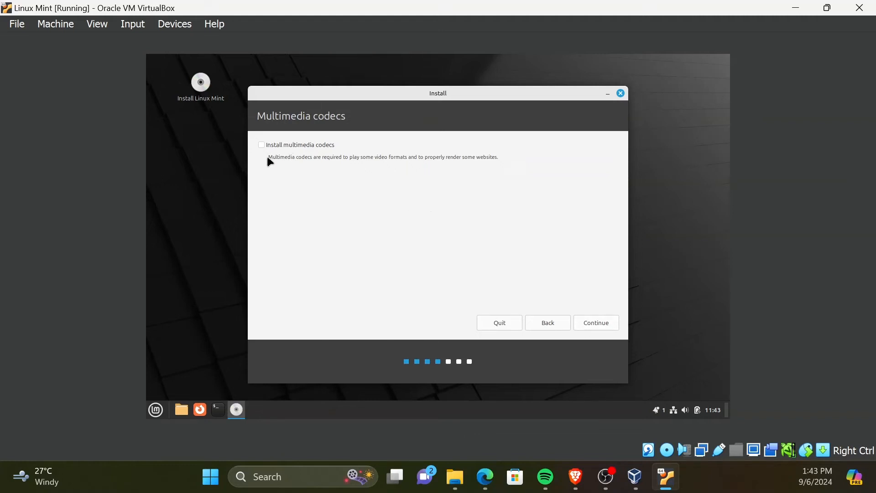
Step: Opt into installing multimedia codecs and continue to the installation type step
{"action": "left_click", "coordinate": [261, 145]}
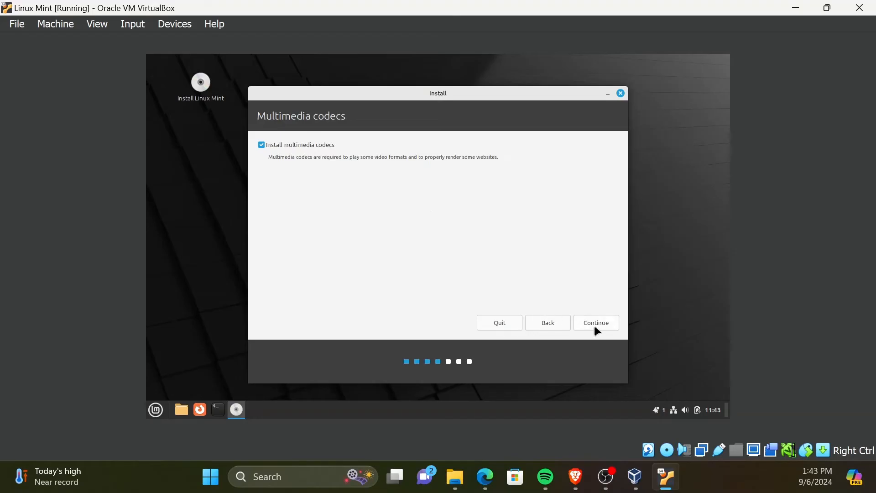
{"action": "left_click", "coordinate": [595, 322]}
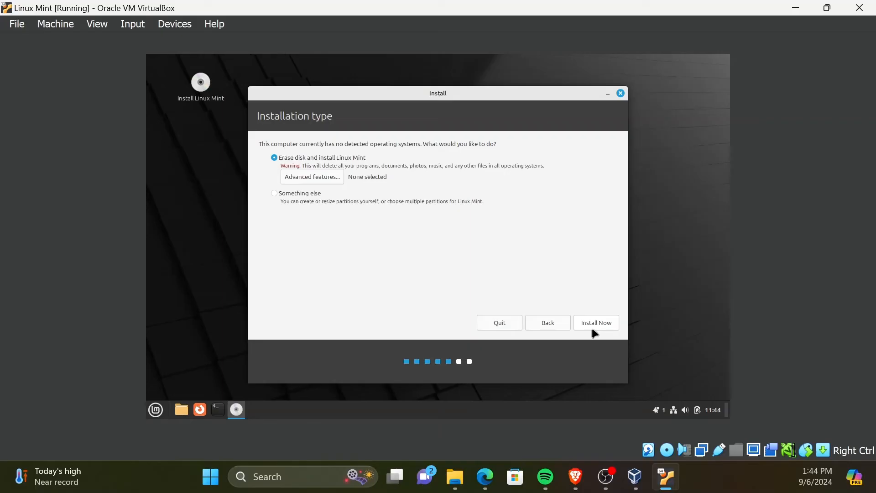
Step: Install with the whole disk erased, confirm writing partition changes, and keep Berlin as location
{"action": "left_click", "coordinate": [595, 323]}
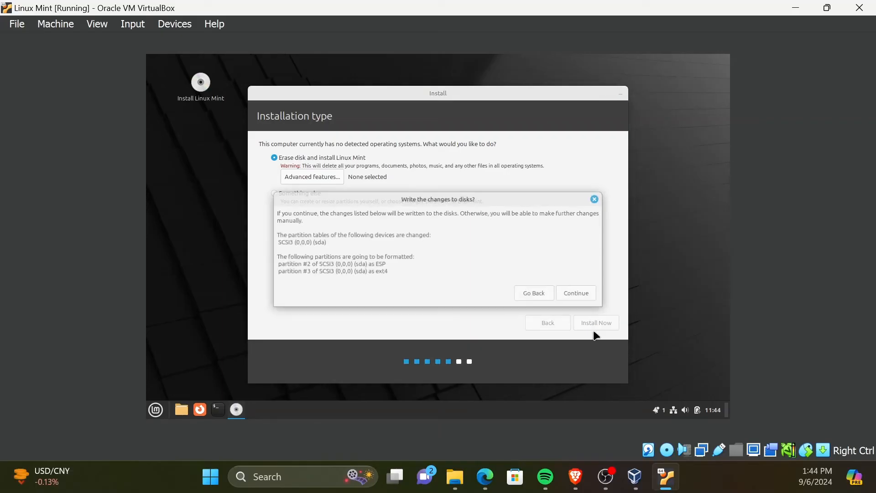
{"action": "left_click", "coordinate": [576, 293]}
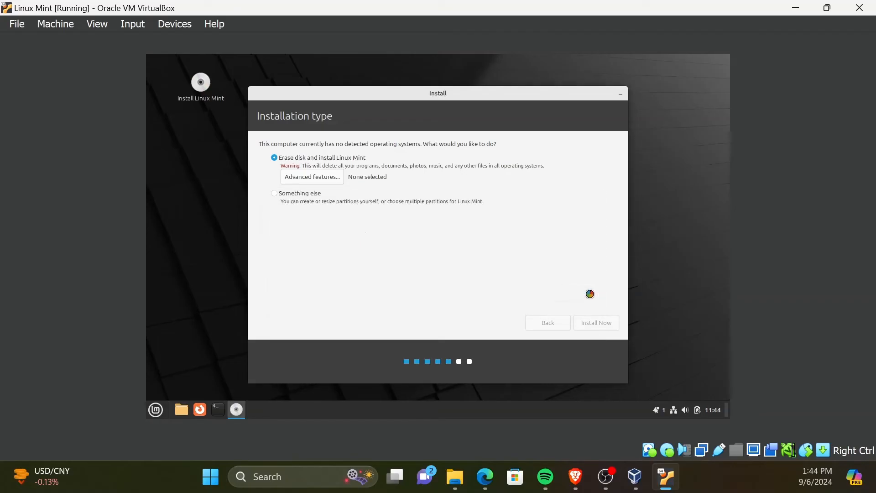
{"action": "left_click", "coordinate": [595, 323]}
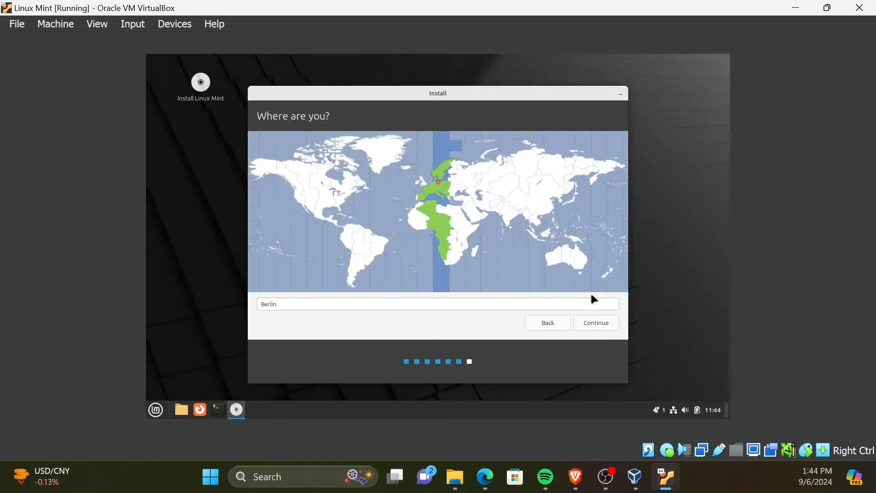
{"action": "mouse_move", "coordinate": [441, 287]}
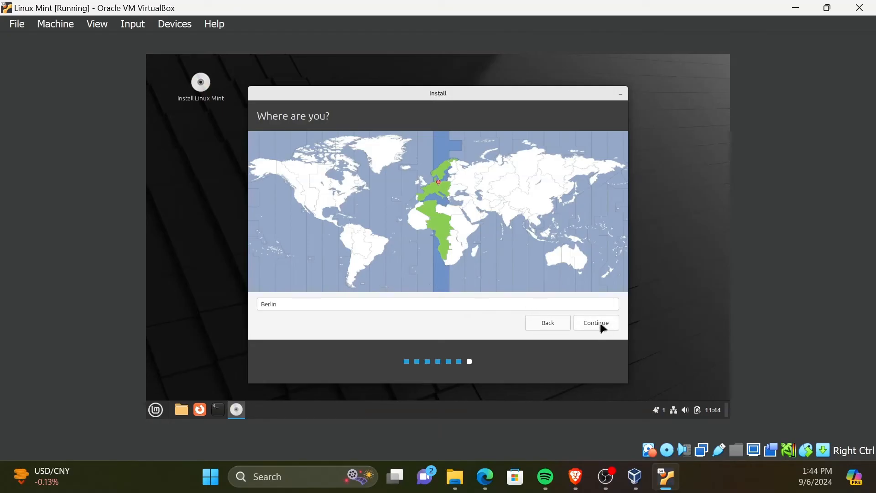
{"action": "left_click", "coordinate": [595, 324]}
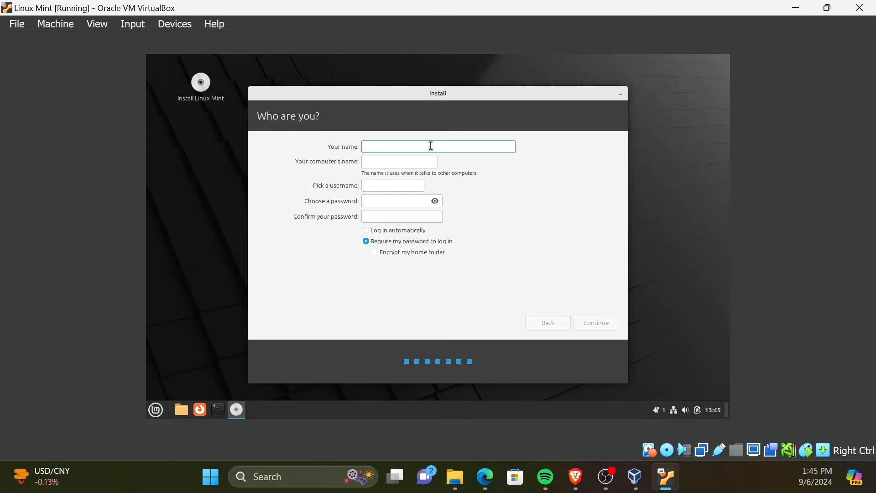
Step: Enter 'DevOps Camp' as the name with a username and password, then begin the installation
{"action": "type", "text": "DevOps"}
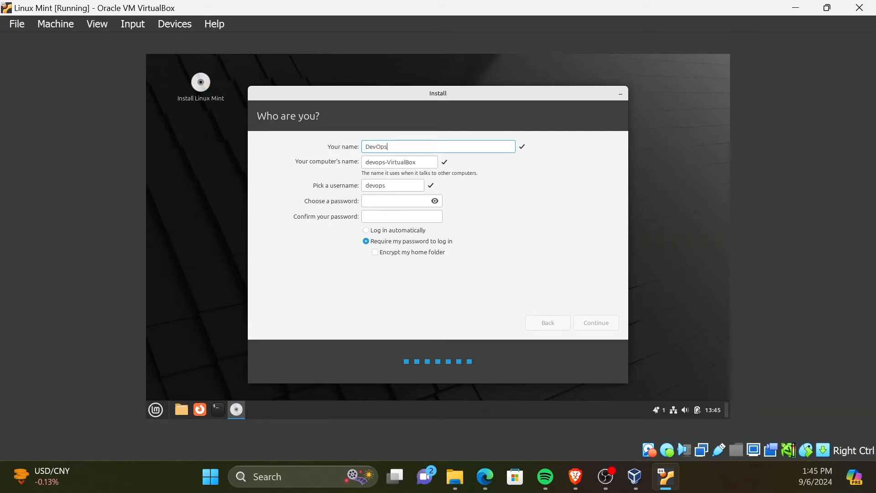
{"action": "type", "text": "Camp"}
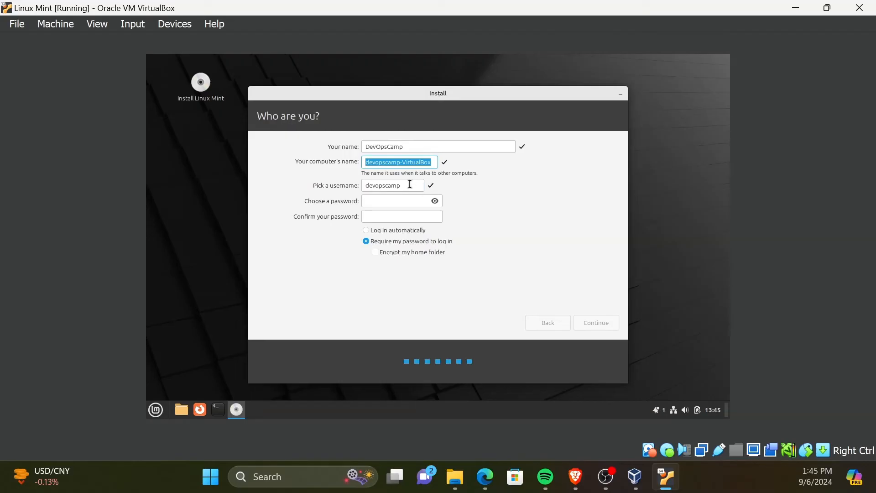
{"action": "left_click", "coordinate": [392, 186]}
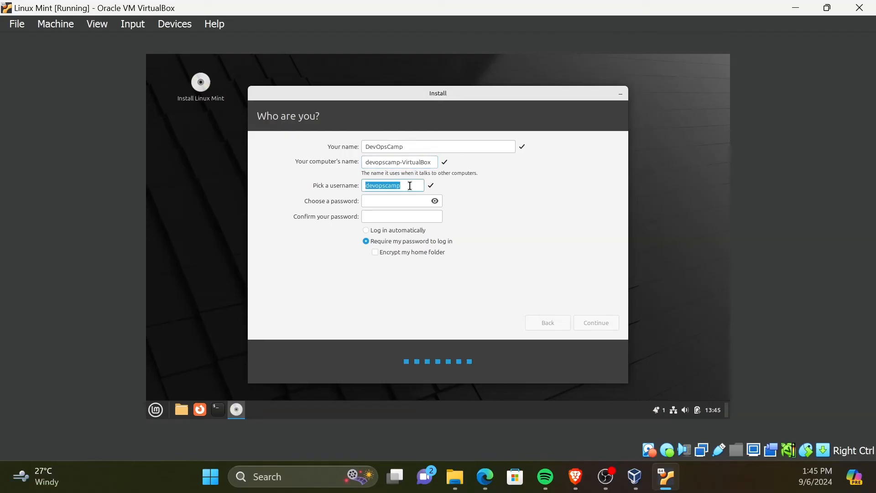
{"action": "type", "text": "•"}
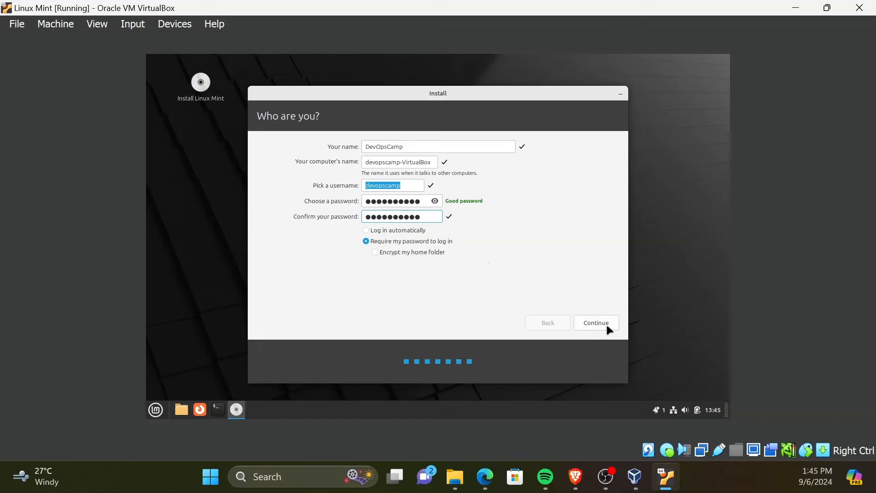
{"action": "left_click", "coordinate": [594, 322]}
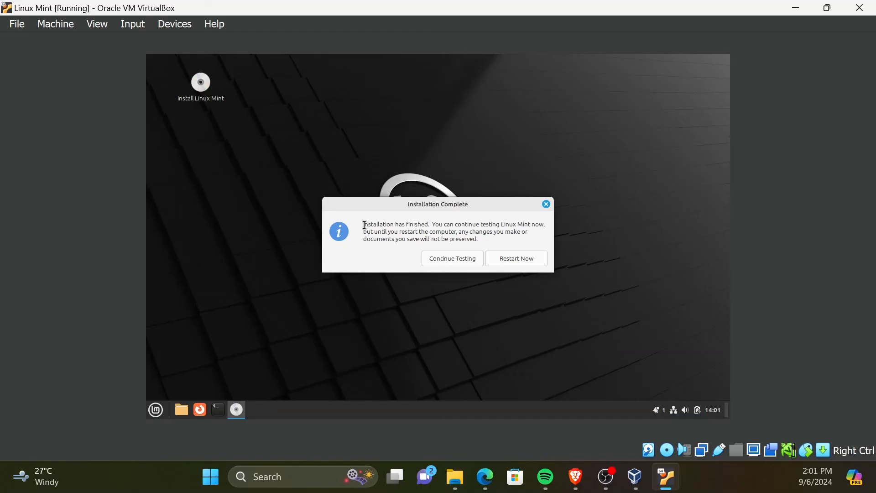
Step: Restart Now from the Installation Complete dialog into the installed Linux Mint 22
{"action": "left_click_drag", "start_coordinate": [364, 225], "coordinate": [429, 224]}
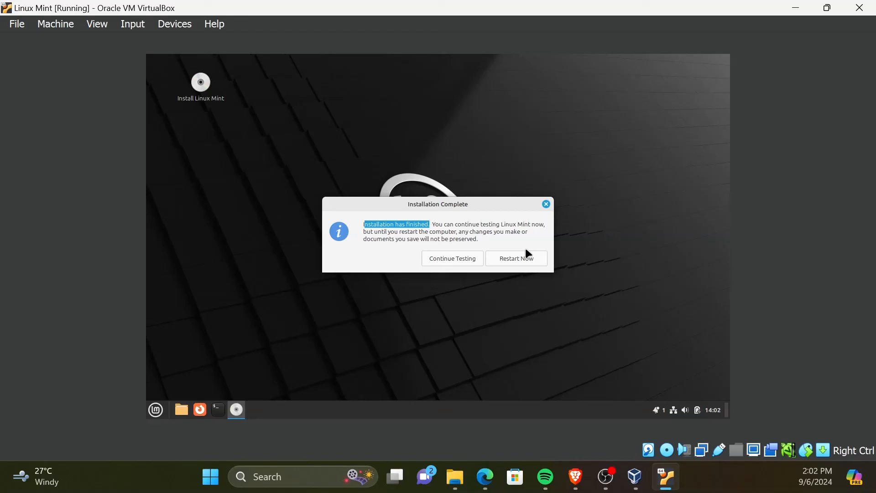
{"action": "left_click", "coordinate": [515, 258]}
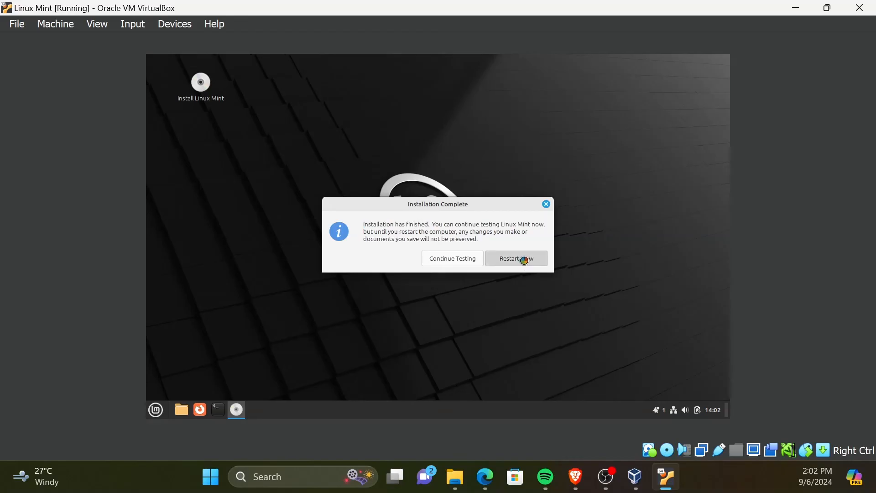
{"action": "left_click", "coordinate": [515, 258]}
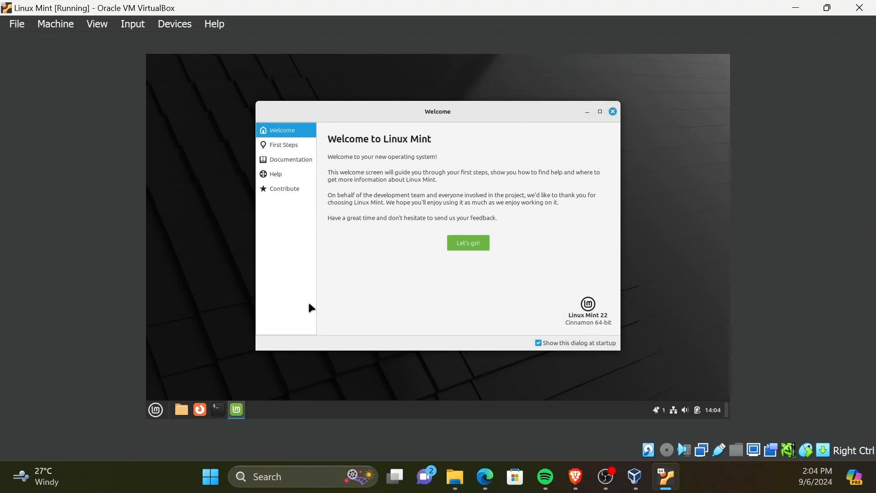
{"action": "mouse_move", "coordinate": [524, 217]}
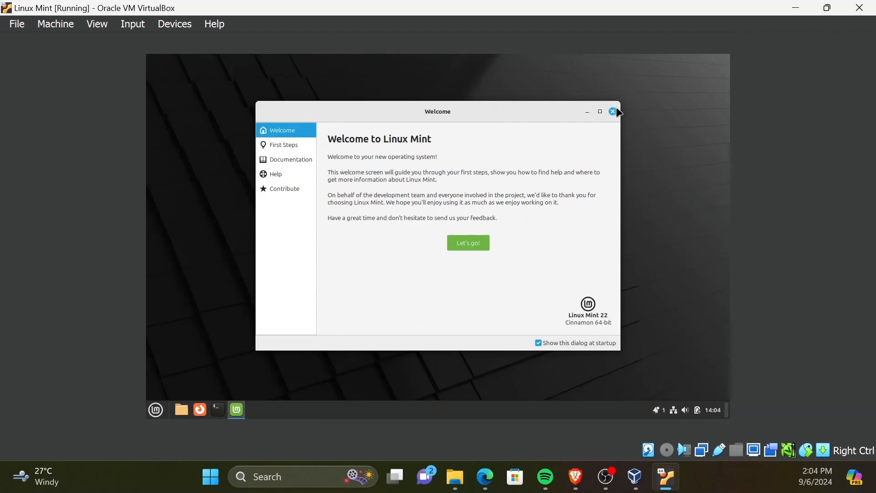
{"action": "mouse_move", "coordinate": [615, 114]}
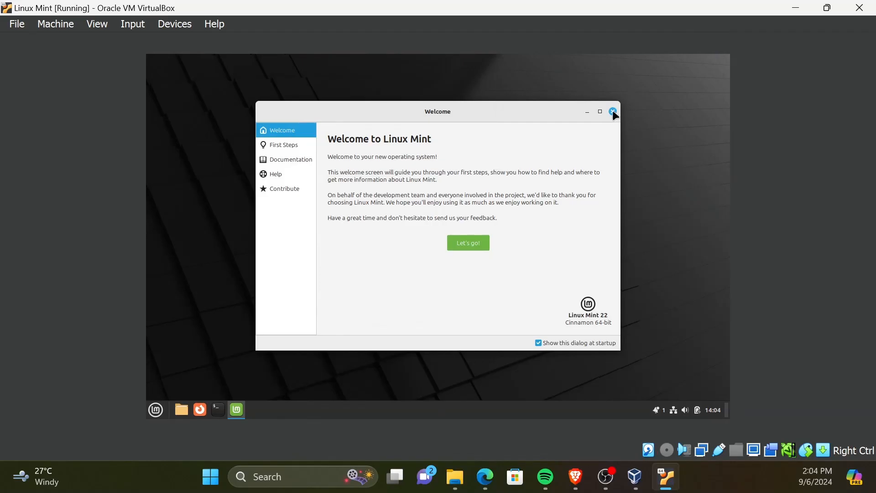